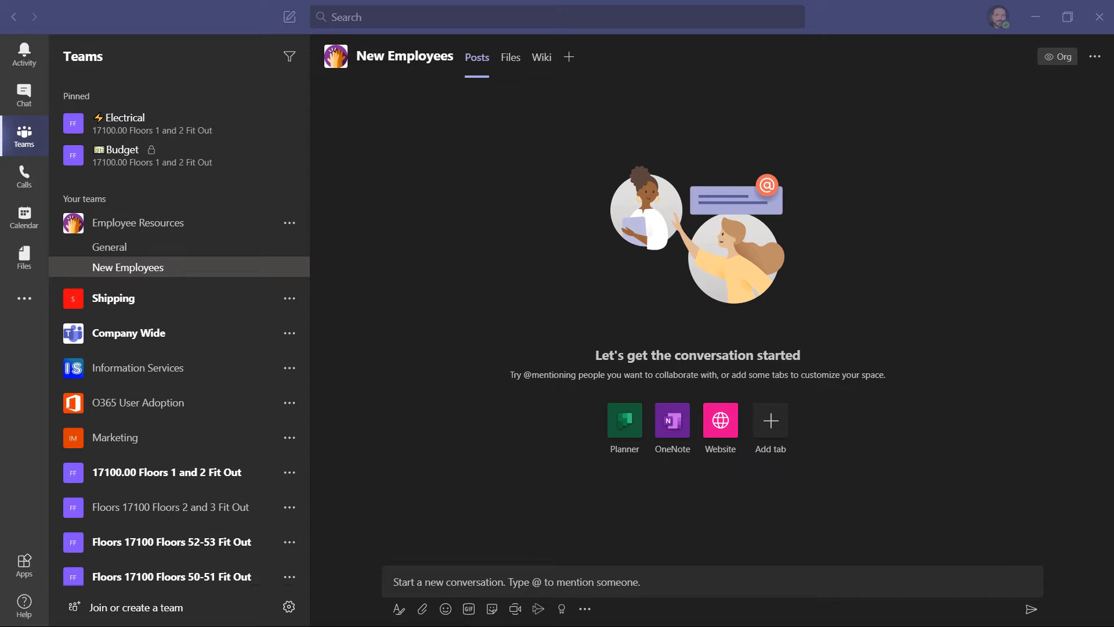
{"action": "mouse_move", "coordinate": [510, 58]}
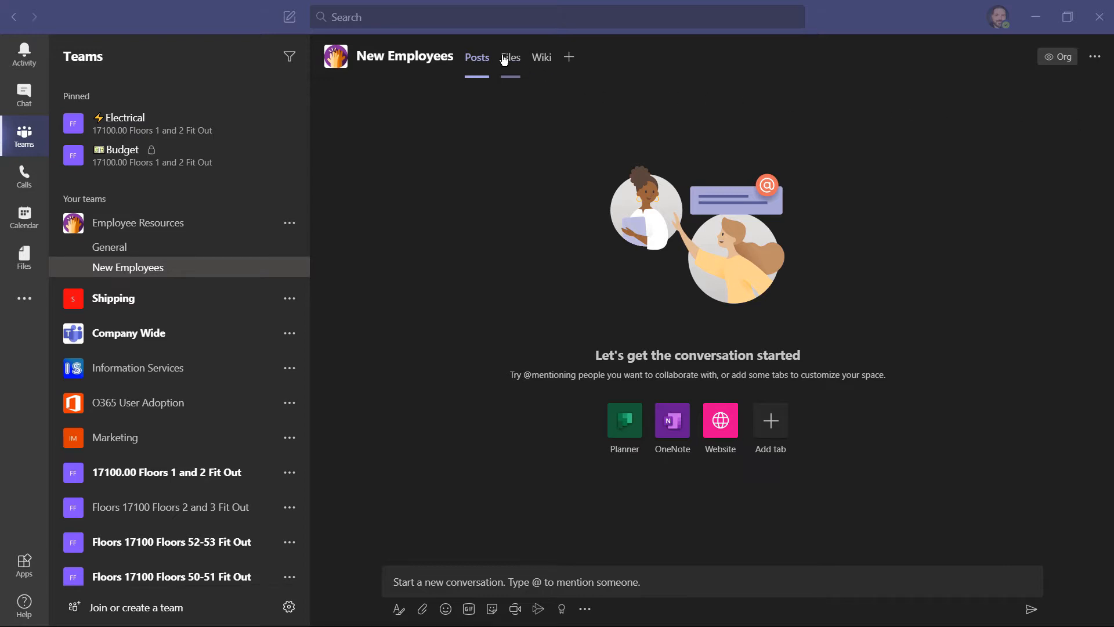
Step: Browse the New Employees channel's Files, then view its empty Wiki page
{"action": "left_click", "coordinate": [509, 57]}
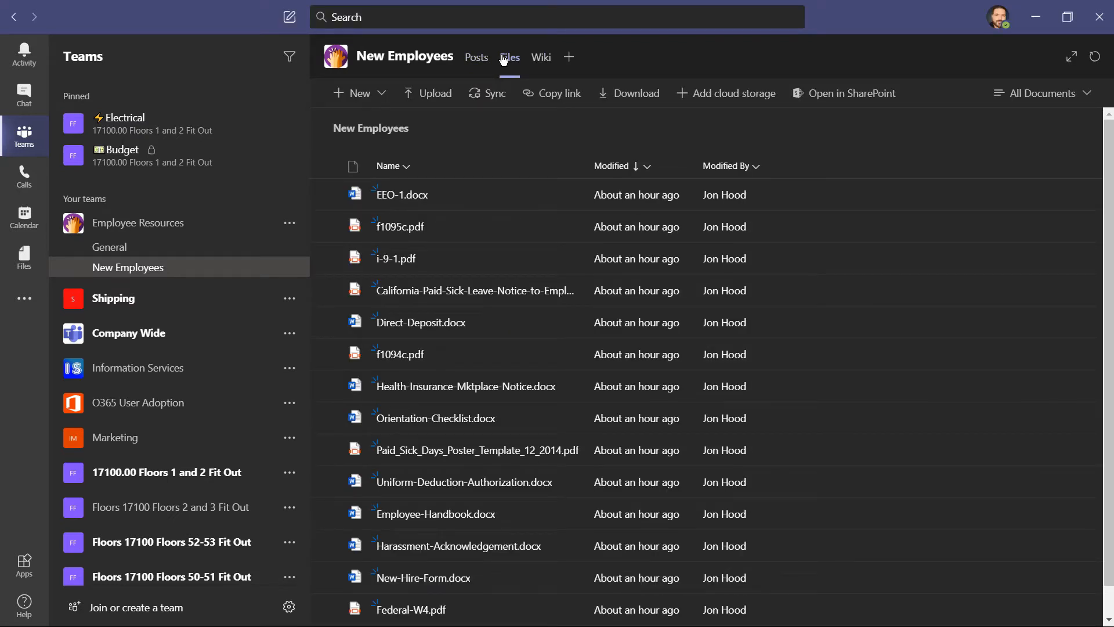
{"action": "mouse_move", "coordinate": [541, 57]}
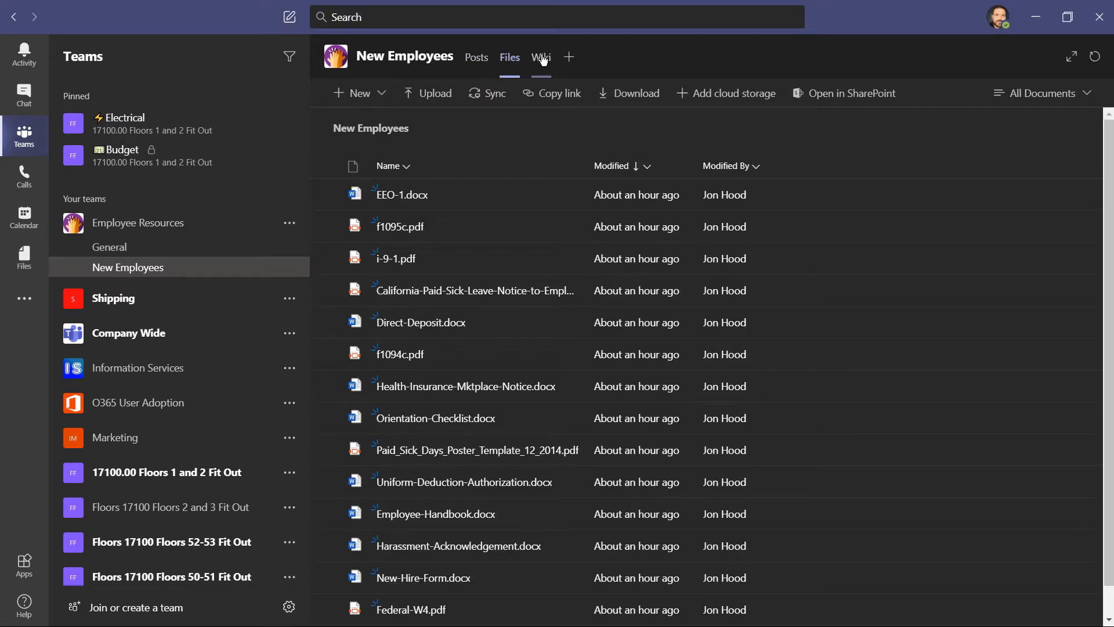
{"action": "left_click", "coordinate": [541, 58]}
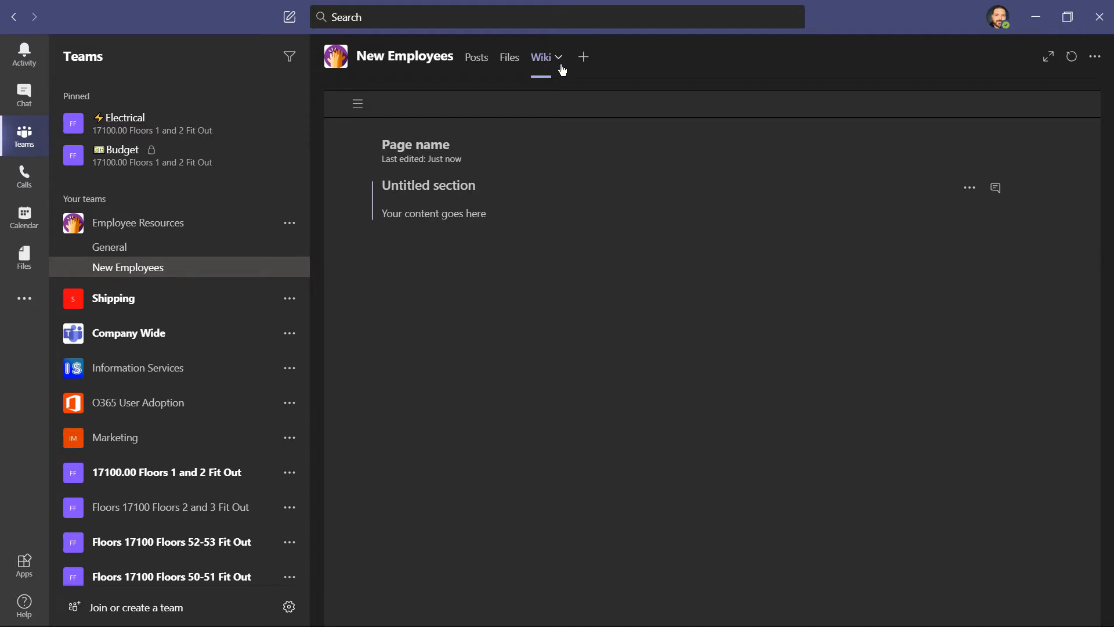
Step: Remove the Wiki tab from the channel and confirm the removal
{"action": "left_click", "coordinate": [558, 57]}
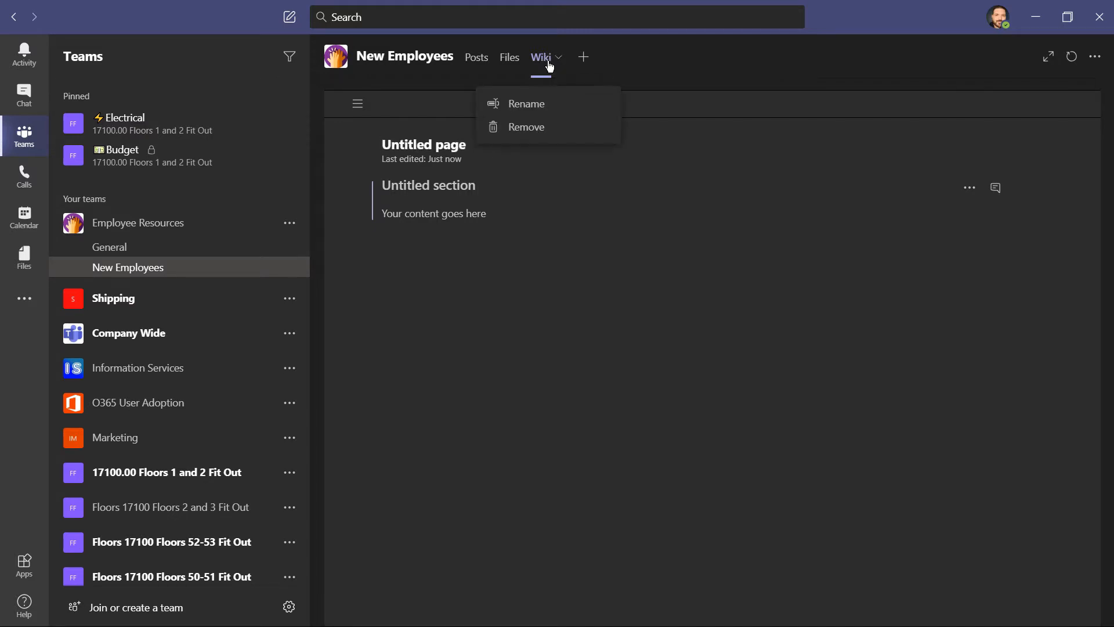
{"action": "mouse_move", "coordinate": [560, 108]}
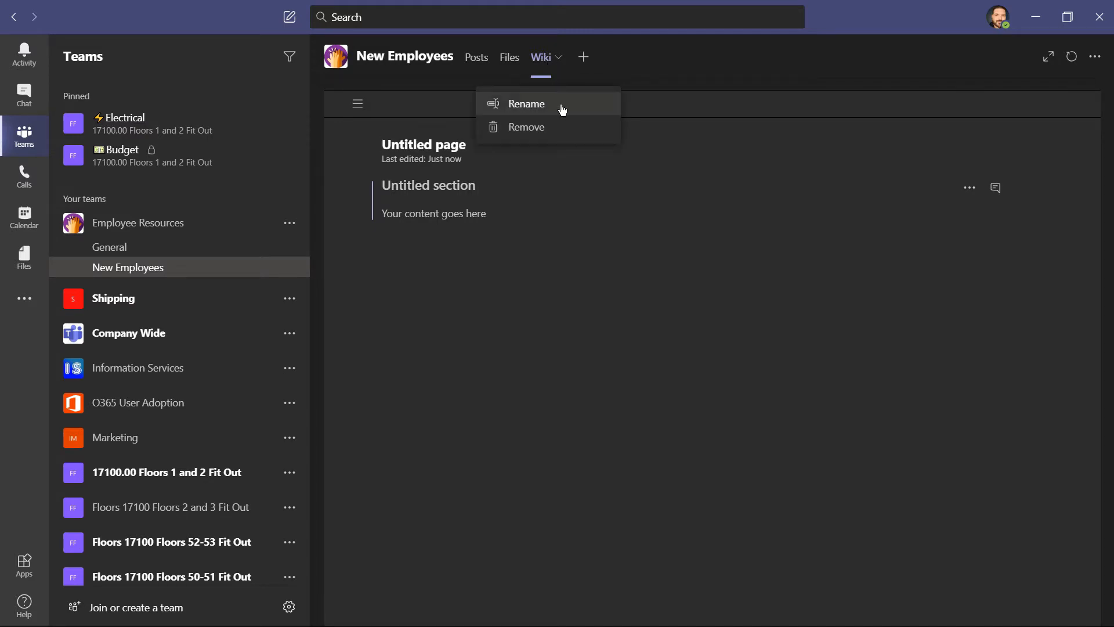
{"action": "left_click", "coordinate": [526, 127]}
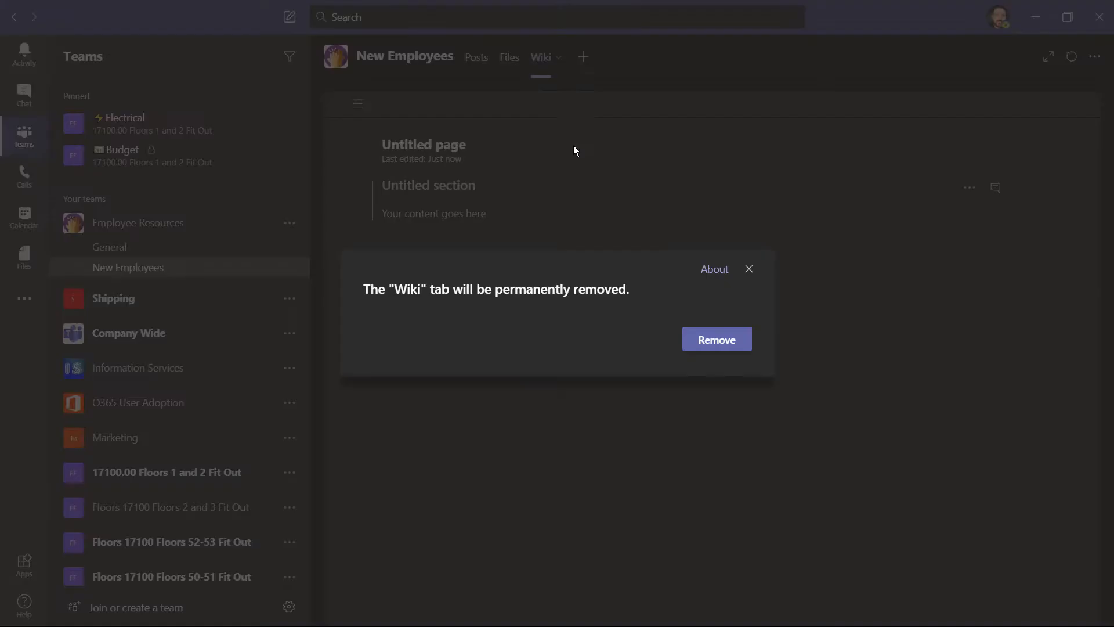
{"action": "left_click", "coordinate": [715, 339]}
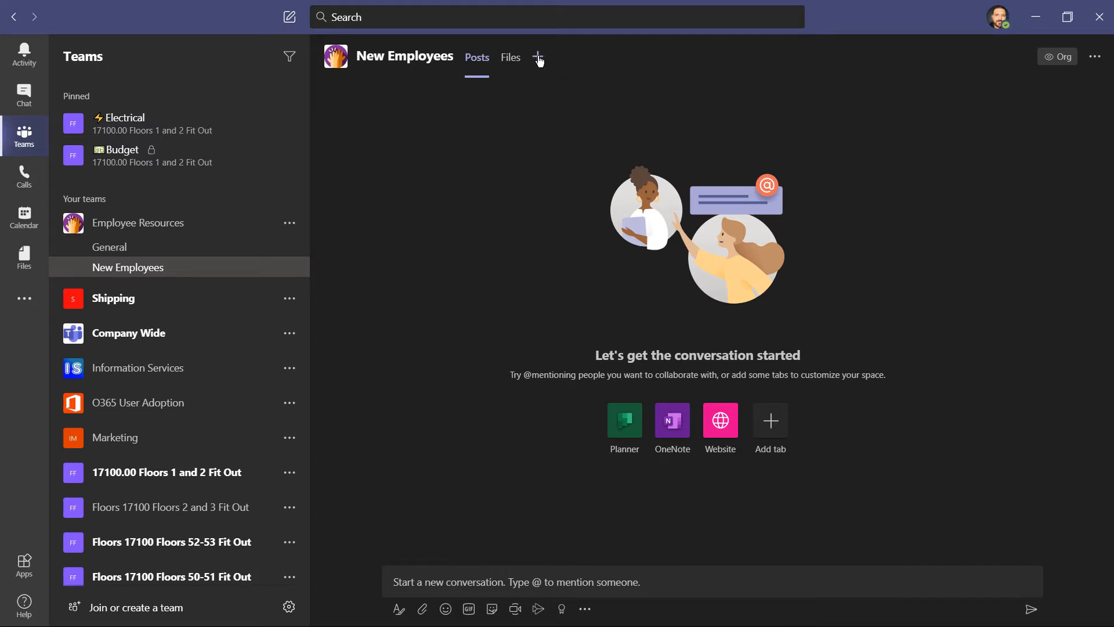
Step: Open the Add a tab gallery for the New Employees channel
{"action": "left_click", "coordinate": [538, 57]}
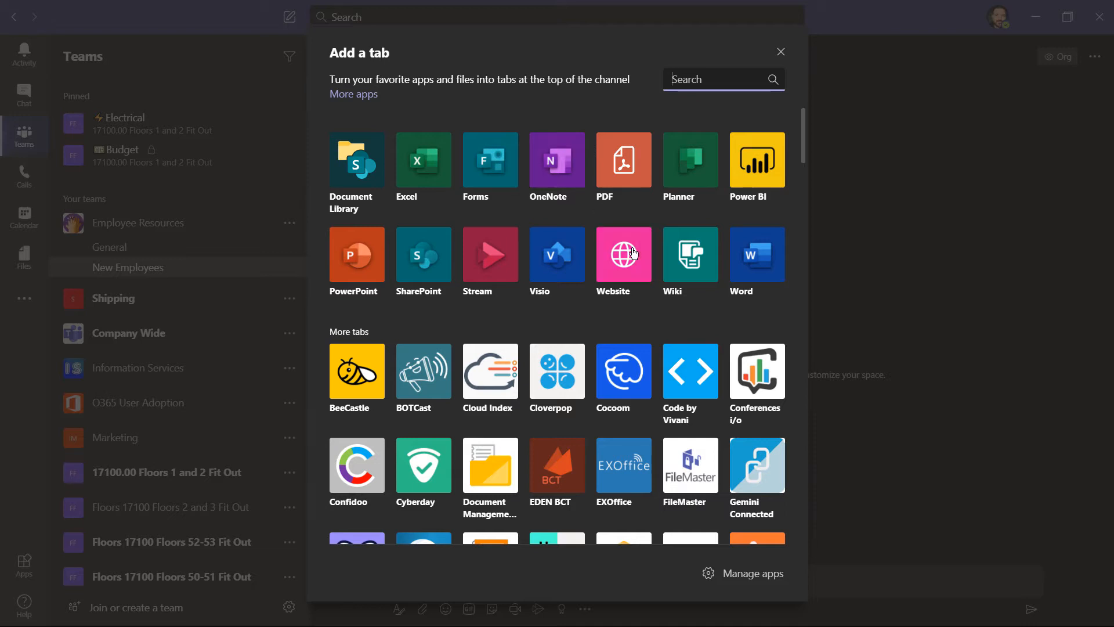
Step: Add a Website tab named 'Benefits Information' pointing to Cigna's employer plans page
{"action": "left_click", "coordinate": [623, 253]}
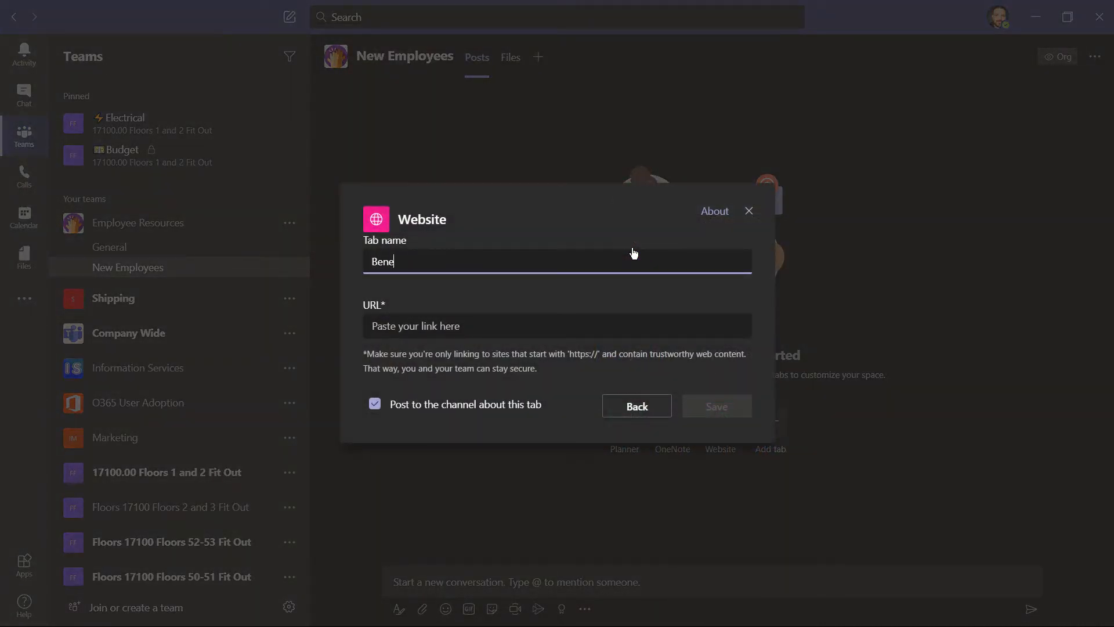
{"action": "type", "text": "fits Information"}
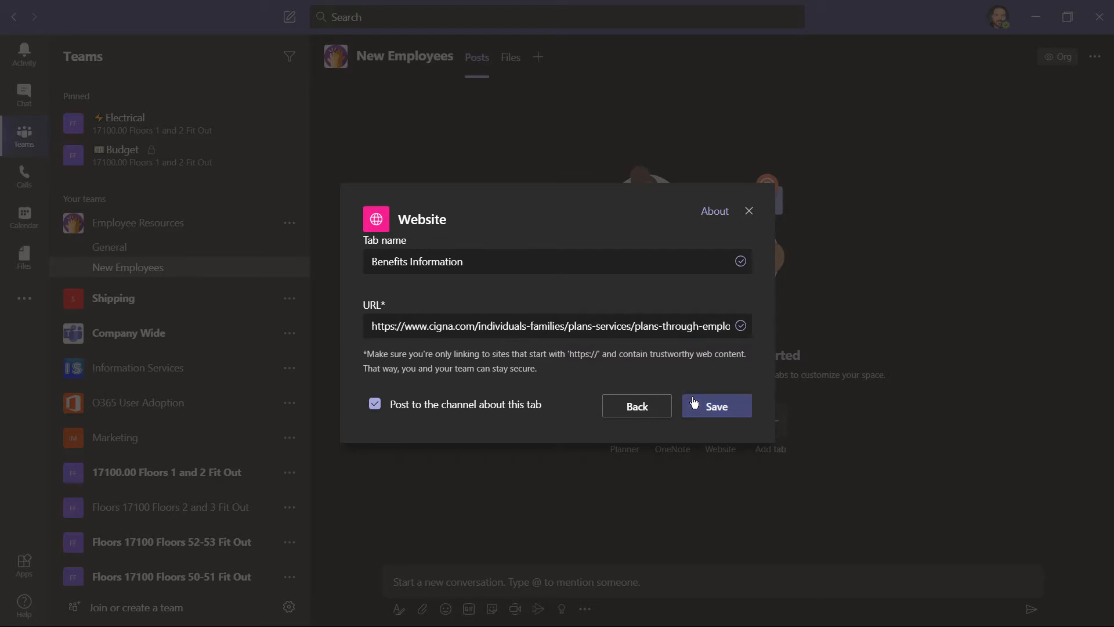
{"action": "left_click", "coordinate": [716, 406]}
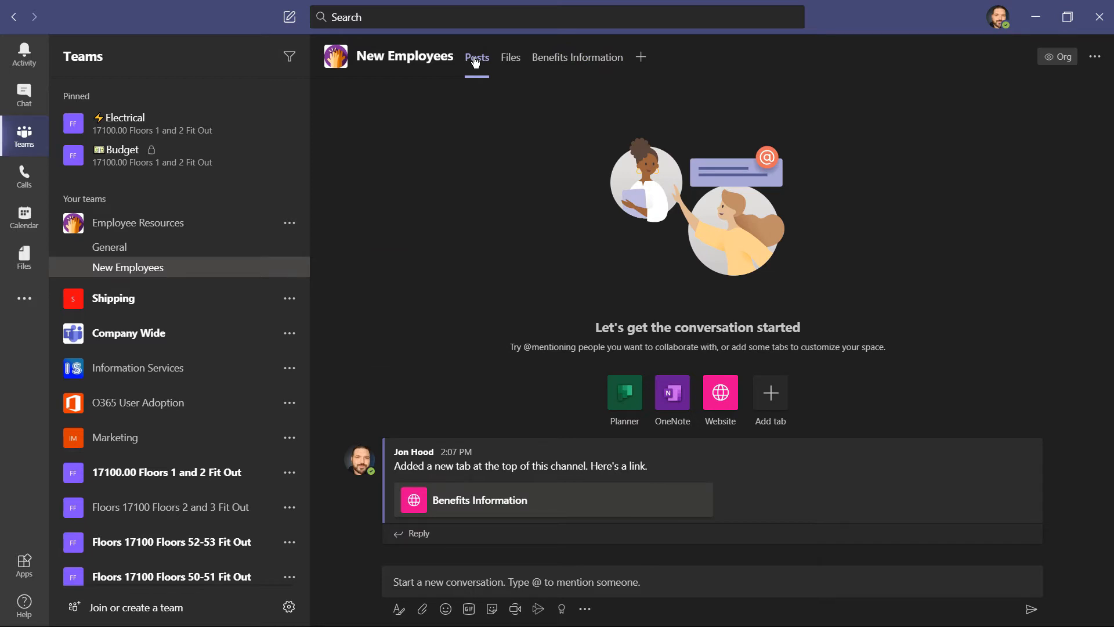
{"action": "mouse_move", "coordinate": [576, 57]}
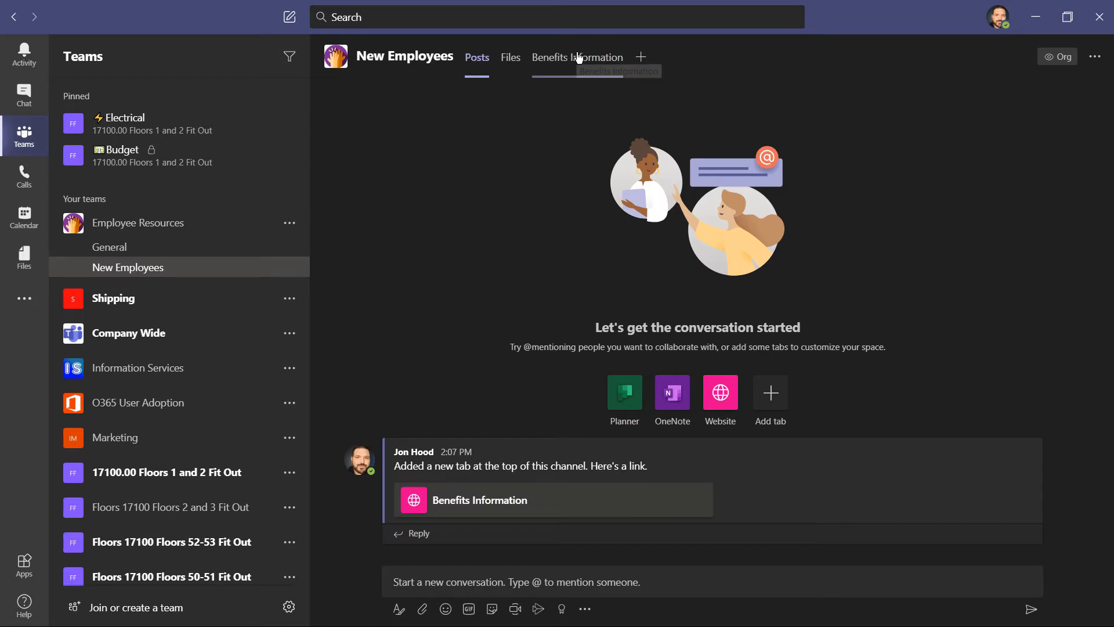
Step: Open the Benefits Information tab to show Cigna's Plans Through Your Employer page
{"action": "left_click", "coordinate": [578, 56]}
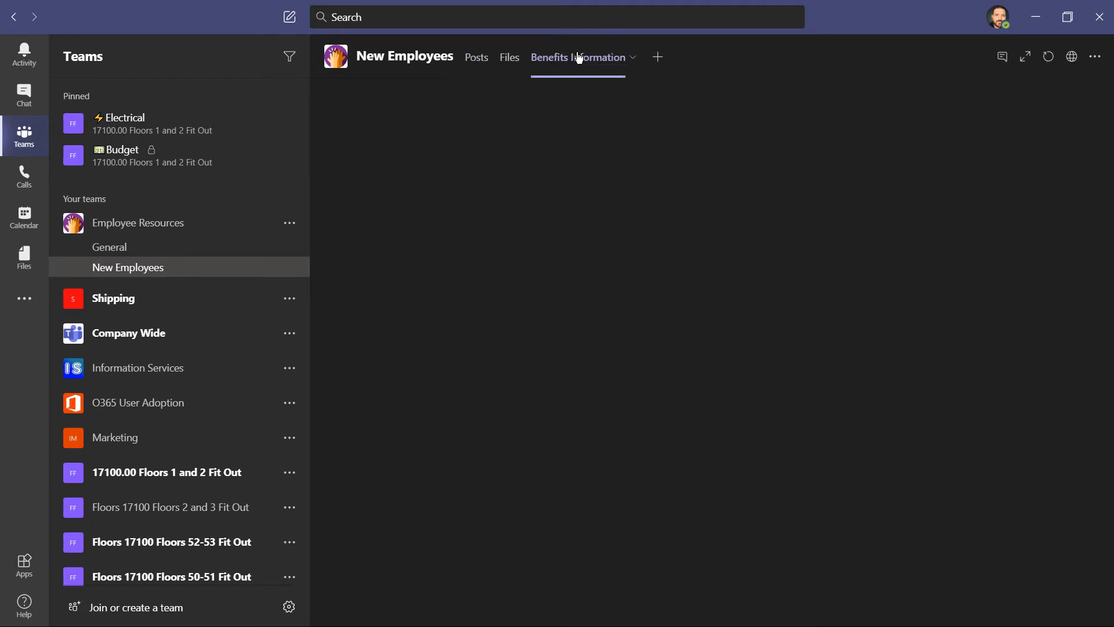
{"action": "left_click", "coordinate": [578, 56]}
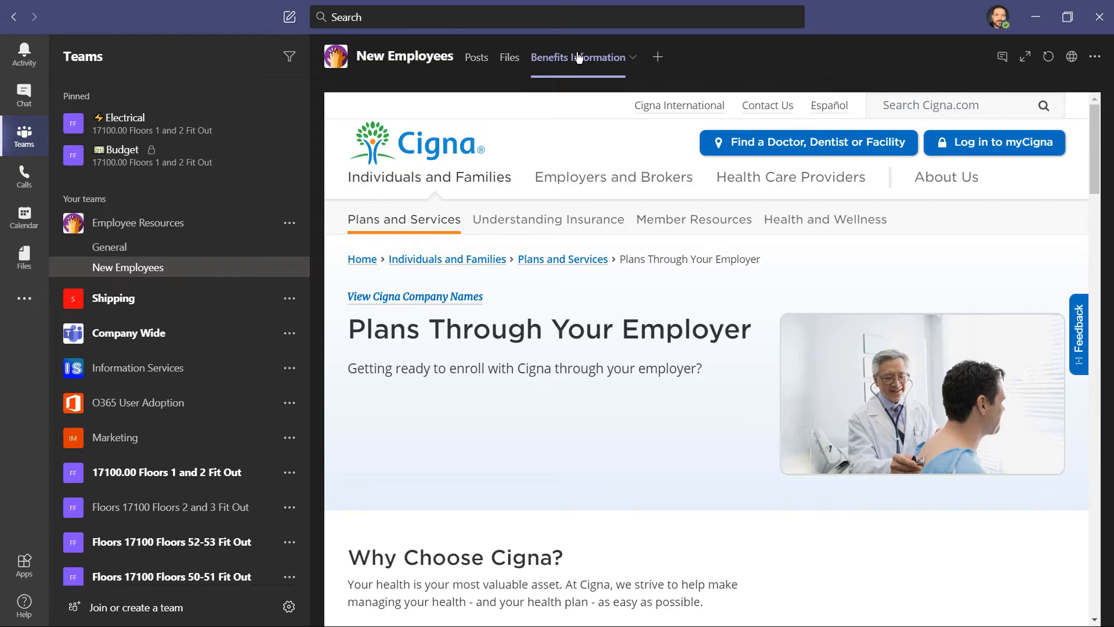
{"action": "mouse_move", "coordinate": [638, 58]}
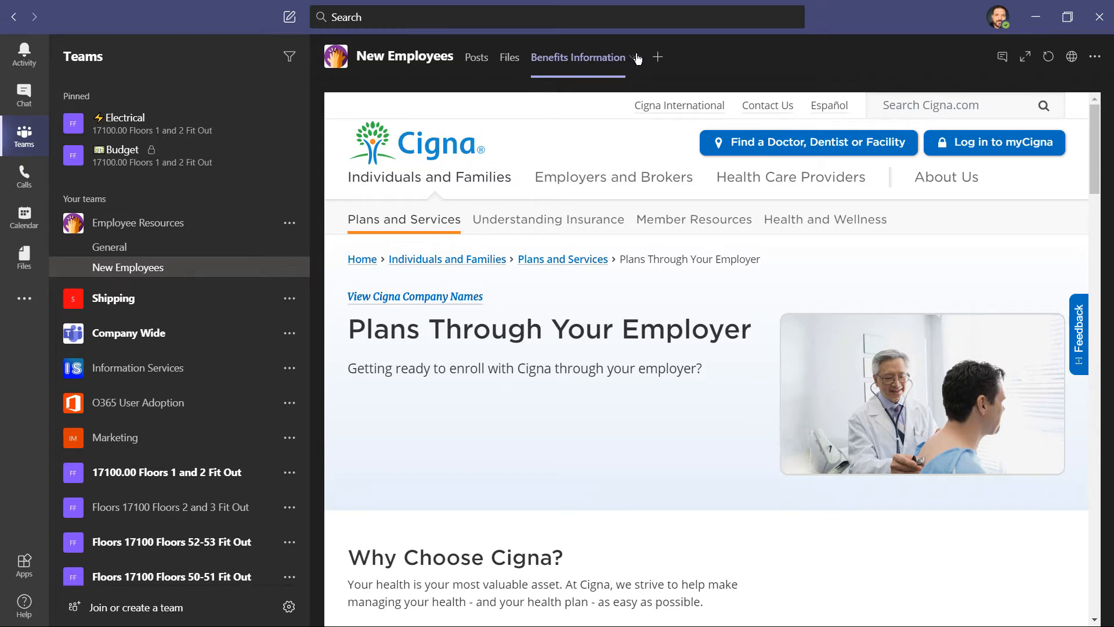
Step: Add a Document Library tab 'Employee Documents' using the Company Wide site's Documents library
{"action": "left_click", "coordinate": [656, 57]}
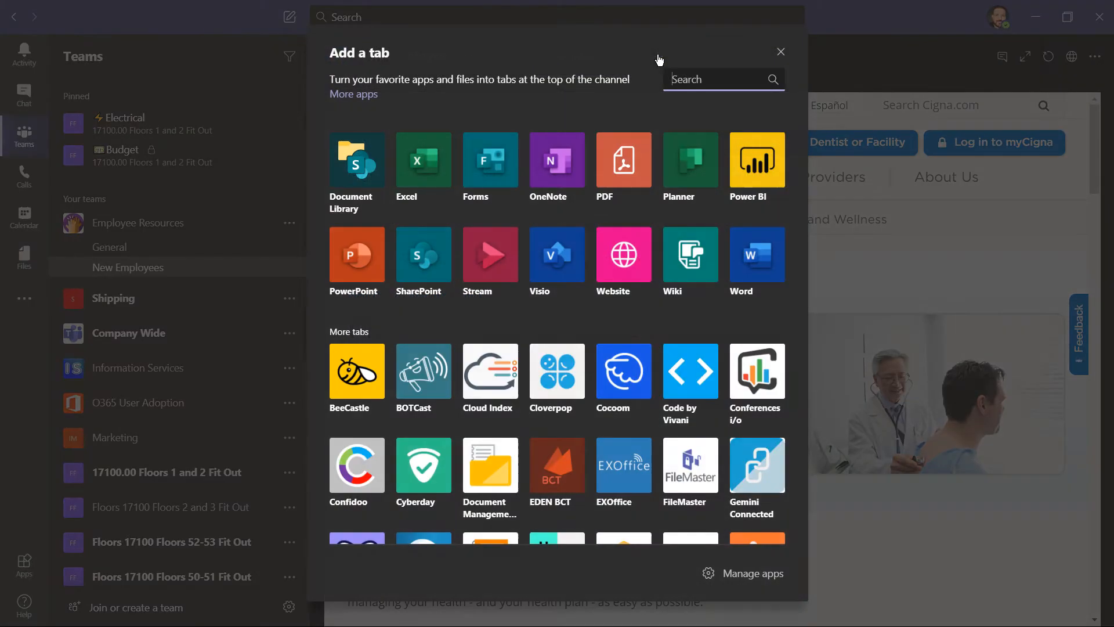
{"action": "mouse_move", "coordinate": [471, 114]}
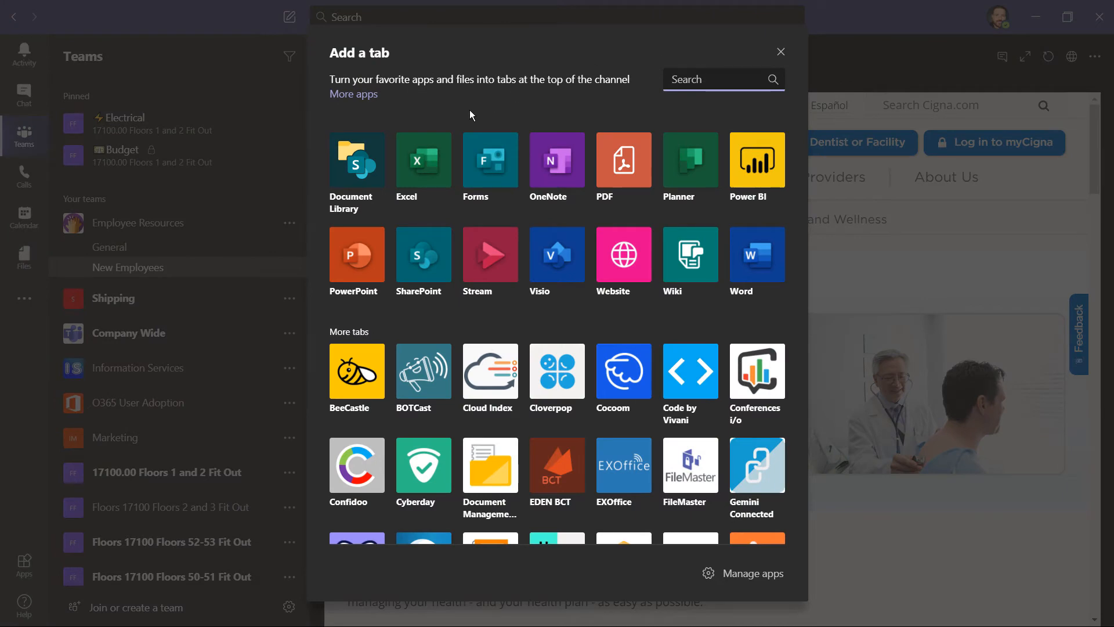
{"action": "left_click", "coordinate": [356, 159]}
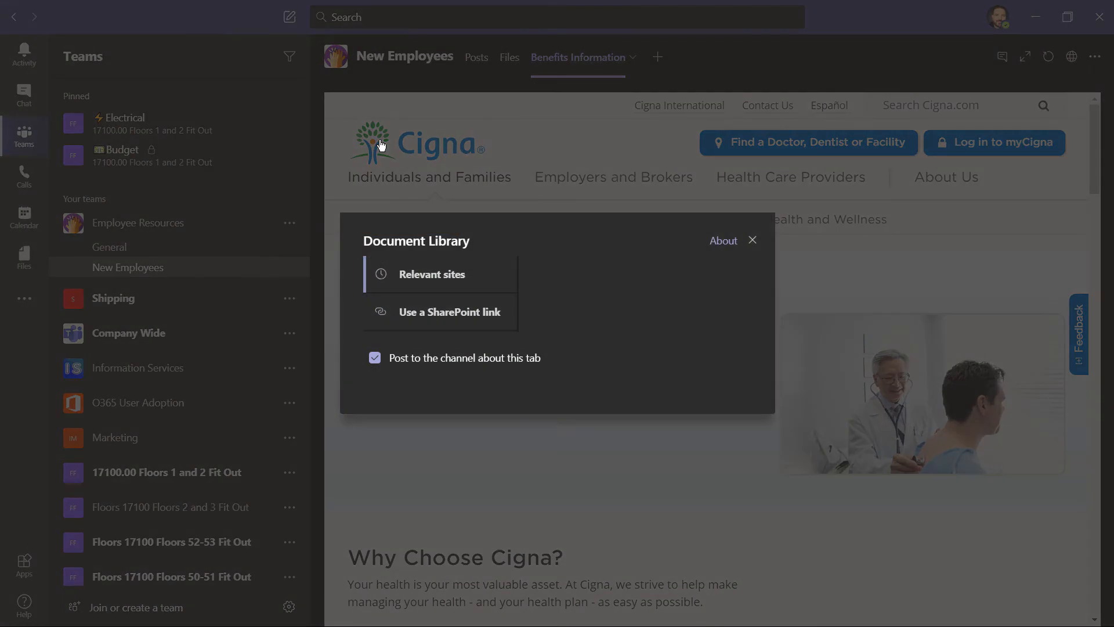
{"action": "left_click", "coordinate": [431, 273]}
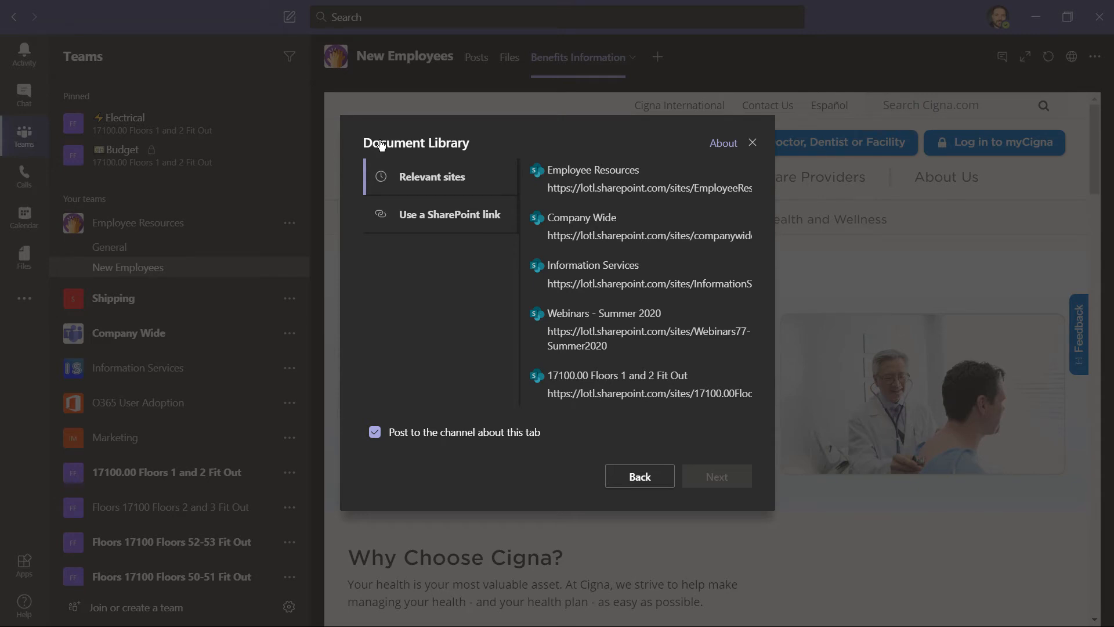
{"action": "mouse_move", "coordinate": [396, 146]}
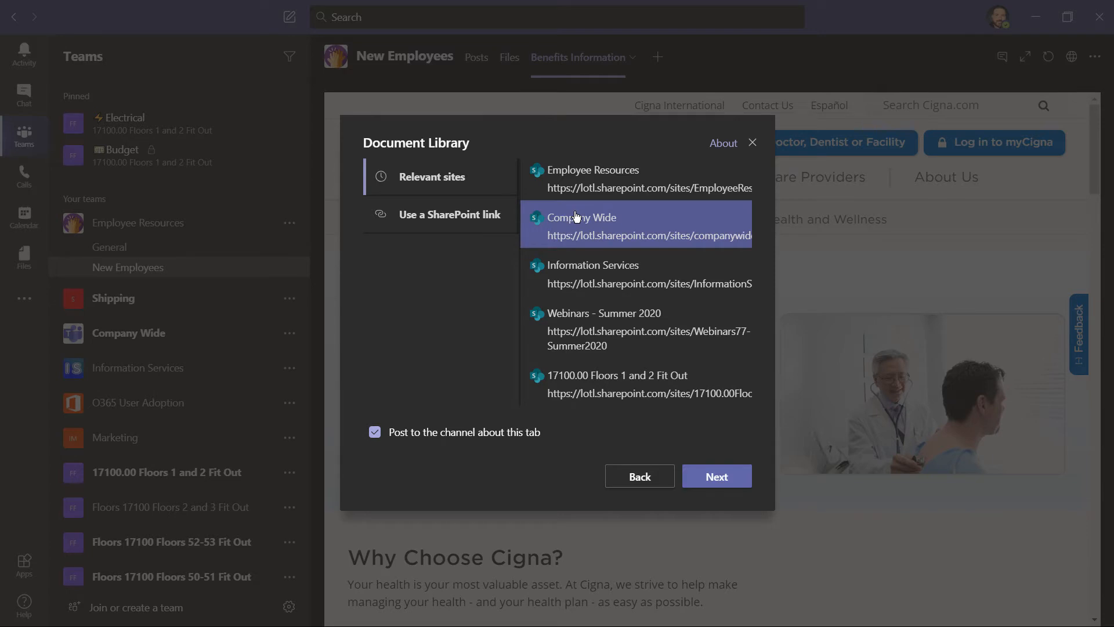
{"action": "mouse_move", "coordinate": [716, 476]}
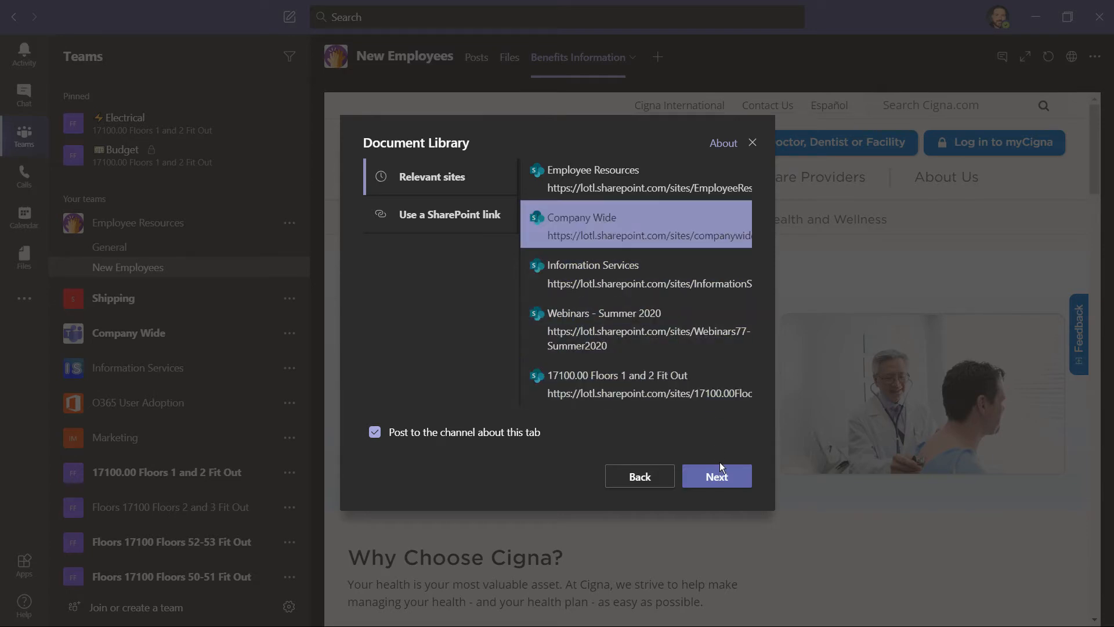
{"action": "left_click", "coordinate": [716, 475]}
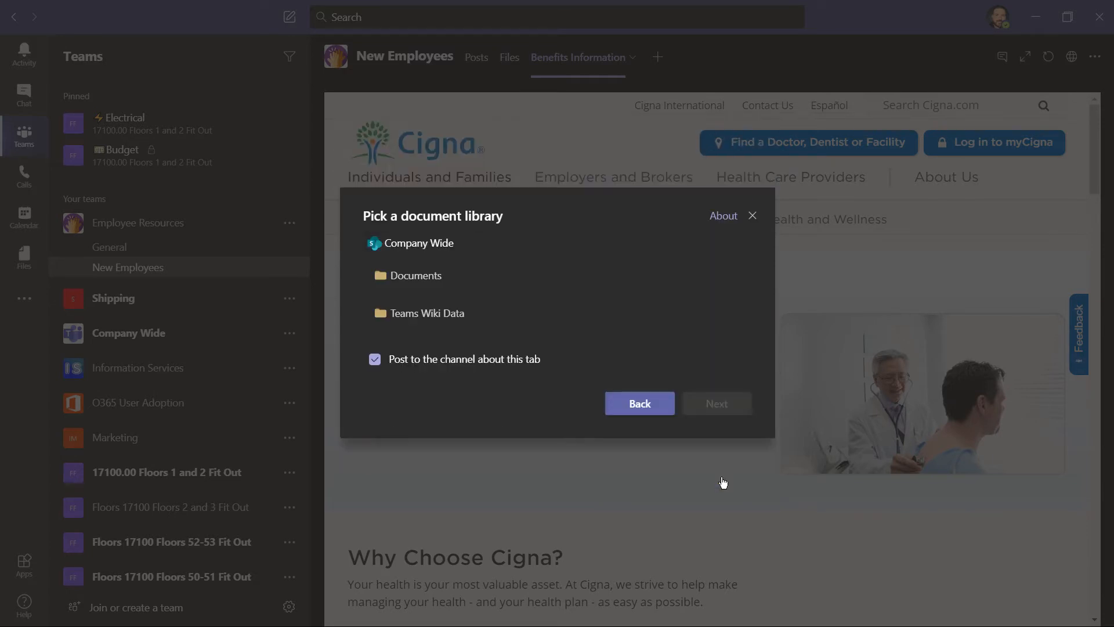
{"action": "left_click", "coordinate": [417, 275]}
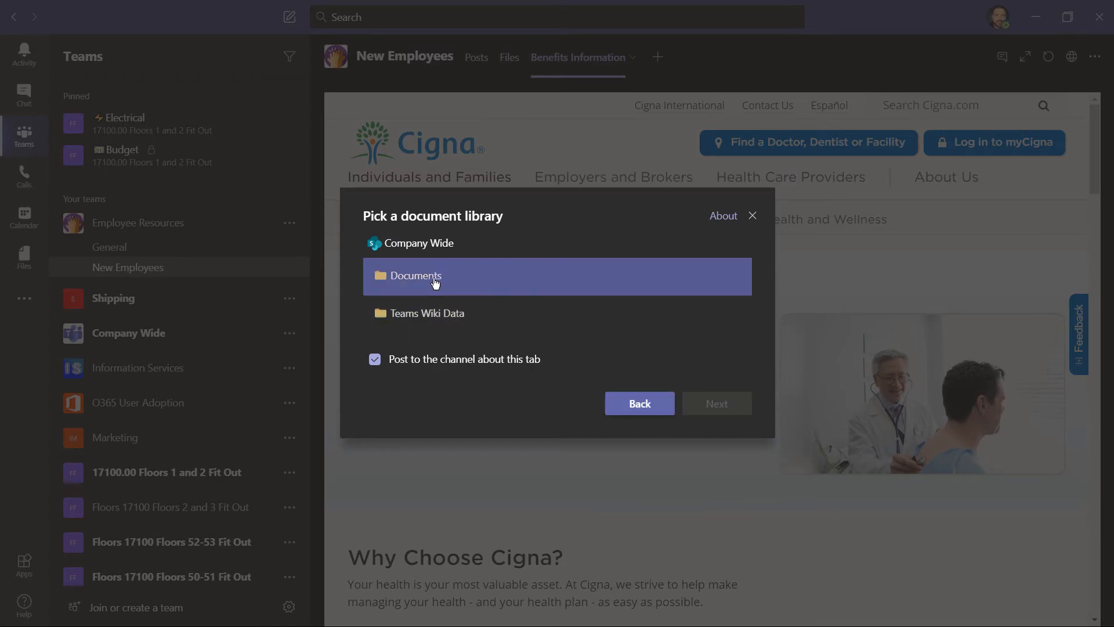
{"action": "left_click", "coordinate": [715, 403]}
{"action": "type", "text": "Employee Doc"}
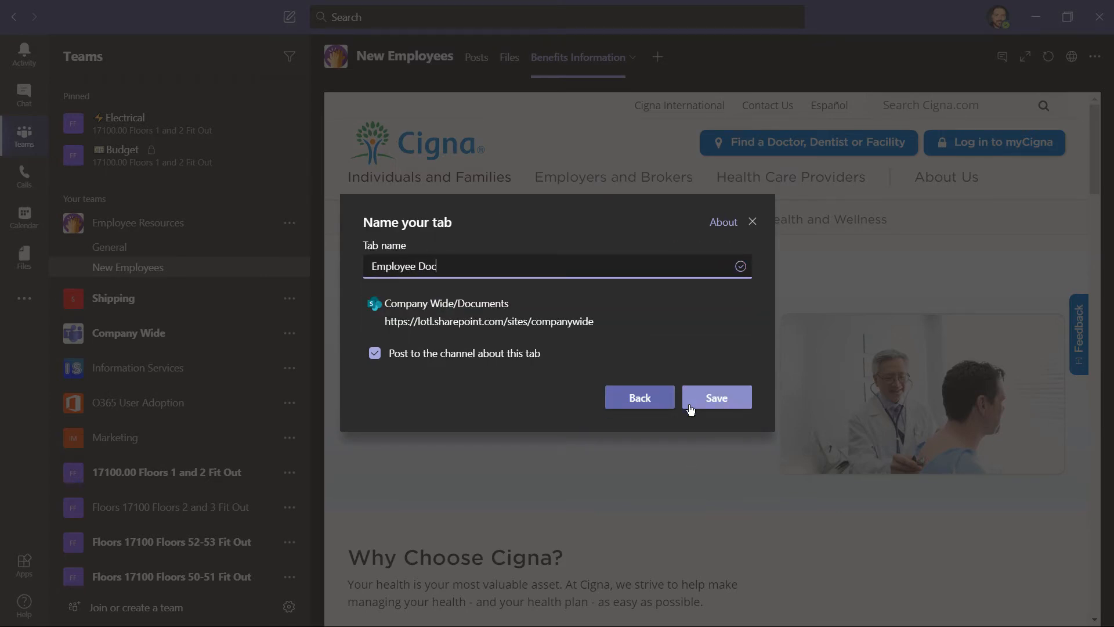
{"action": "type", "text": "uments"}
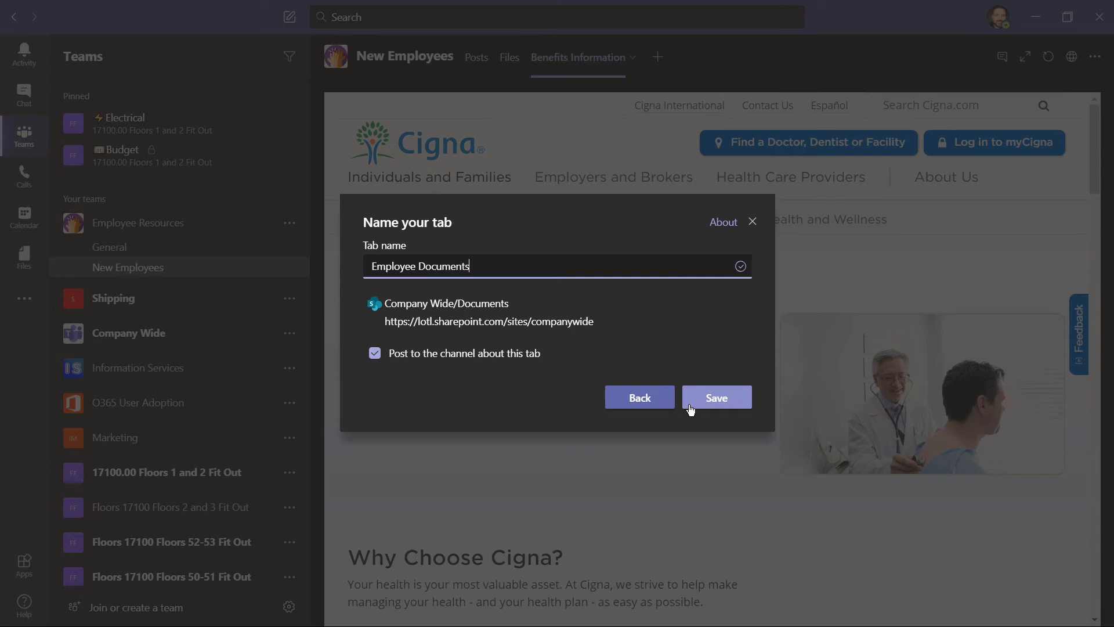
{"action": "left_click", "coordinate": [716, 396]}
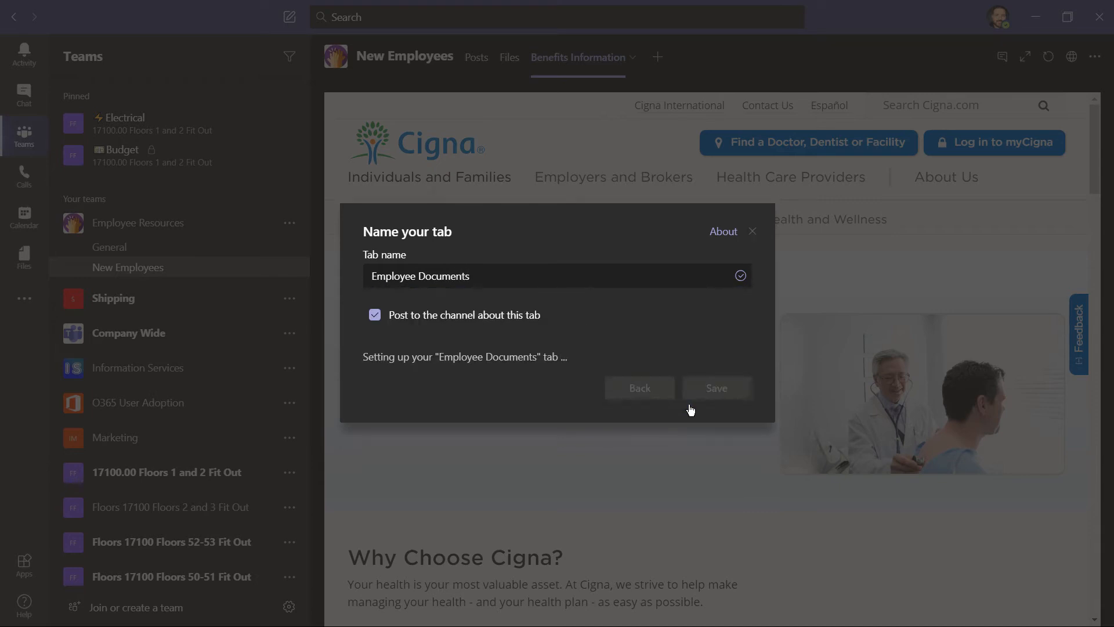
{"action": "left_click", "coordinate": [715, 388]}
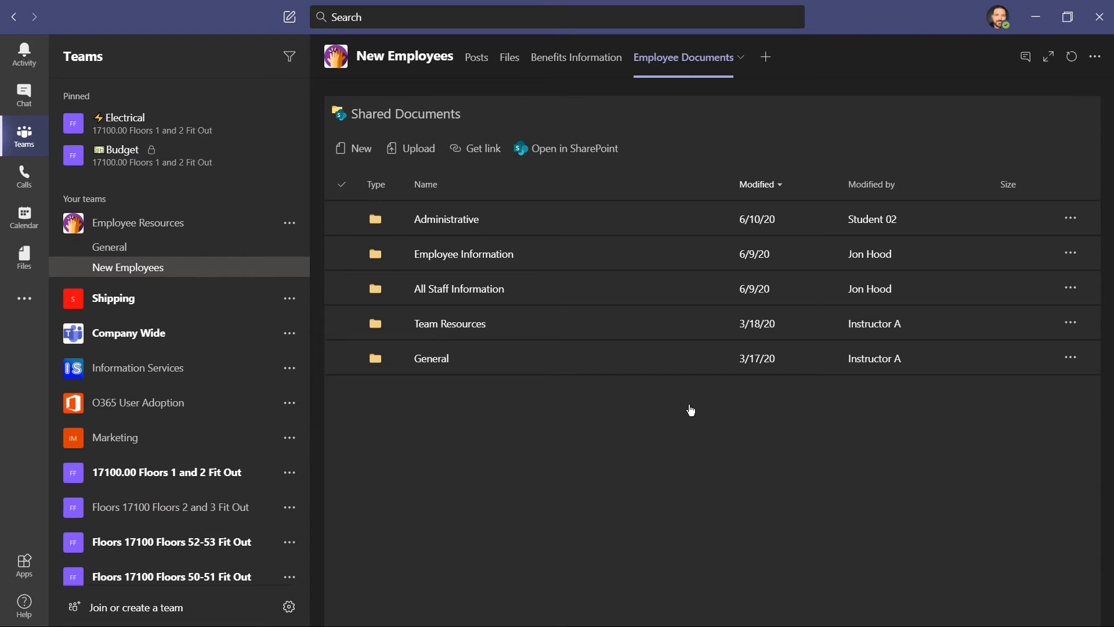
{"action": "left_click", "coordinate": [449, 323]}
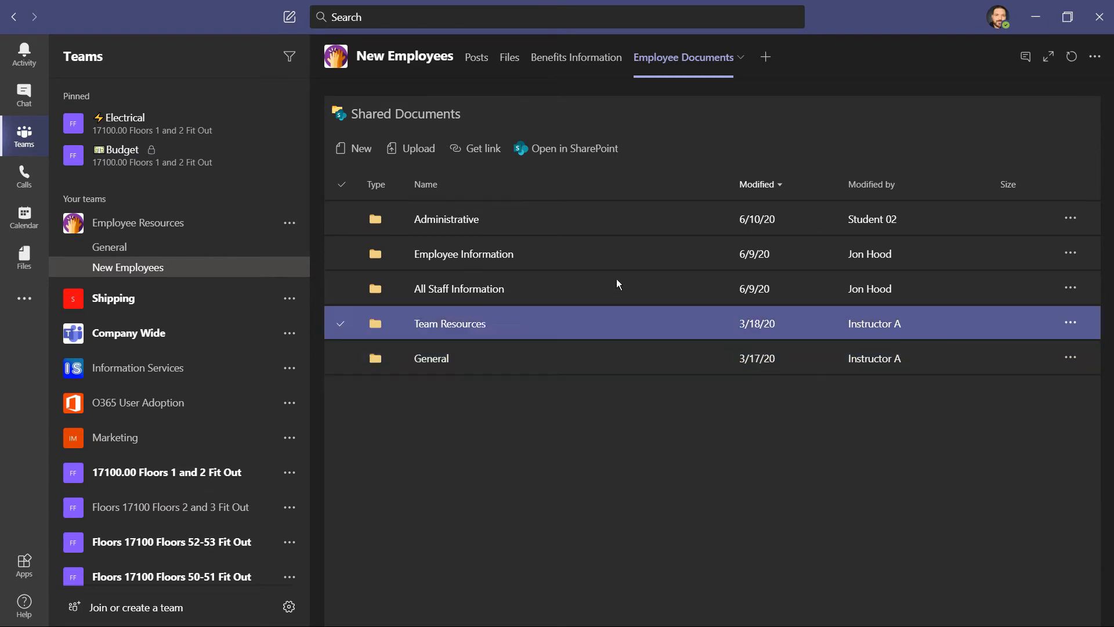
{"action": "left_click", "coordinate": [509, 57]}
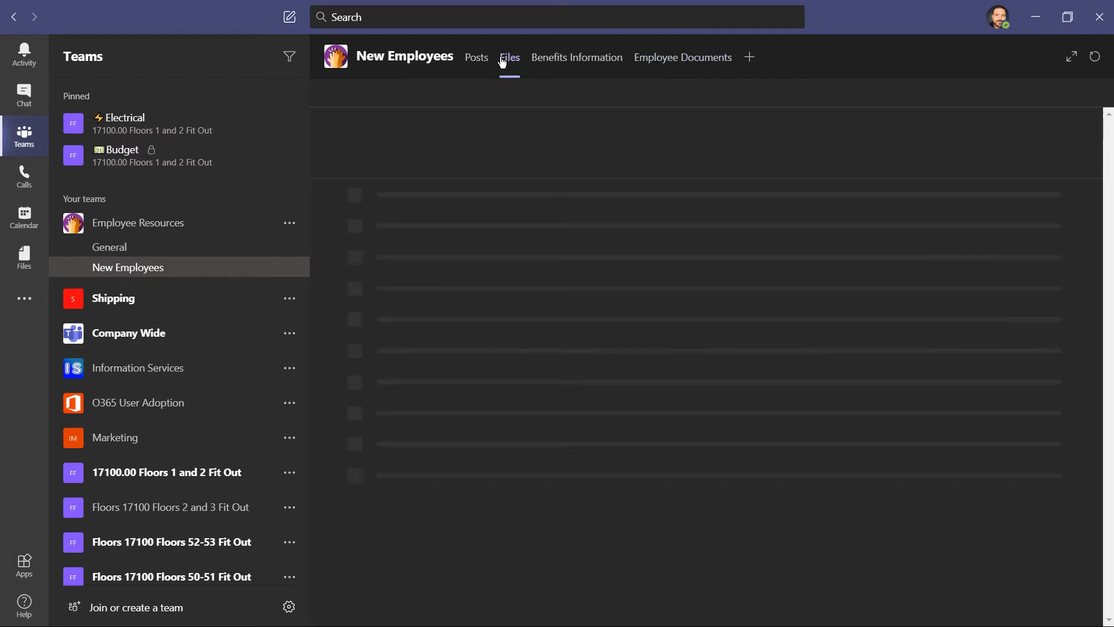
{"action": "left_click", "coordinate": [509, 57]}
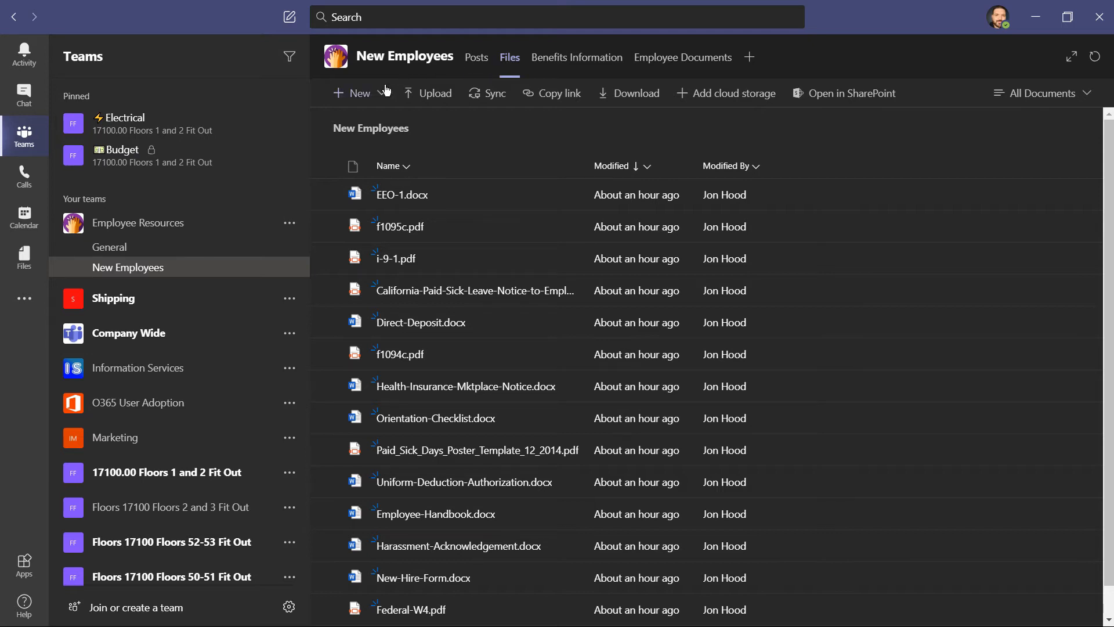
{"action": "left_click", "coordinate": [353, 93]}
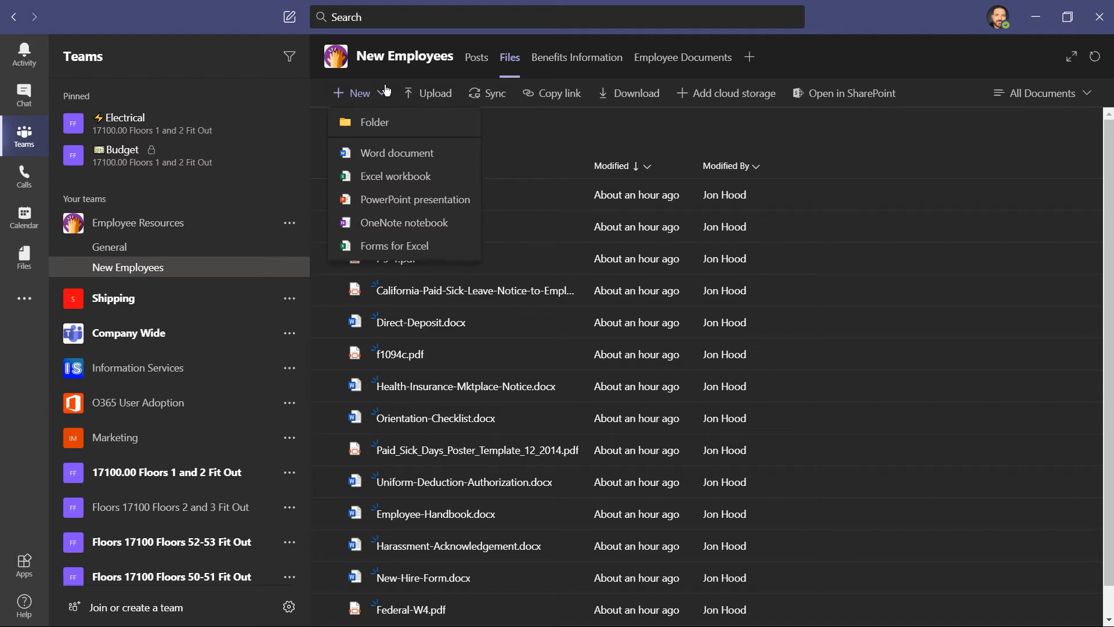
{"action": "left_click", "coordinate": [683, 57]}
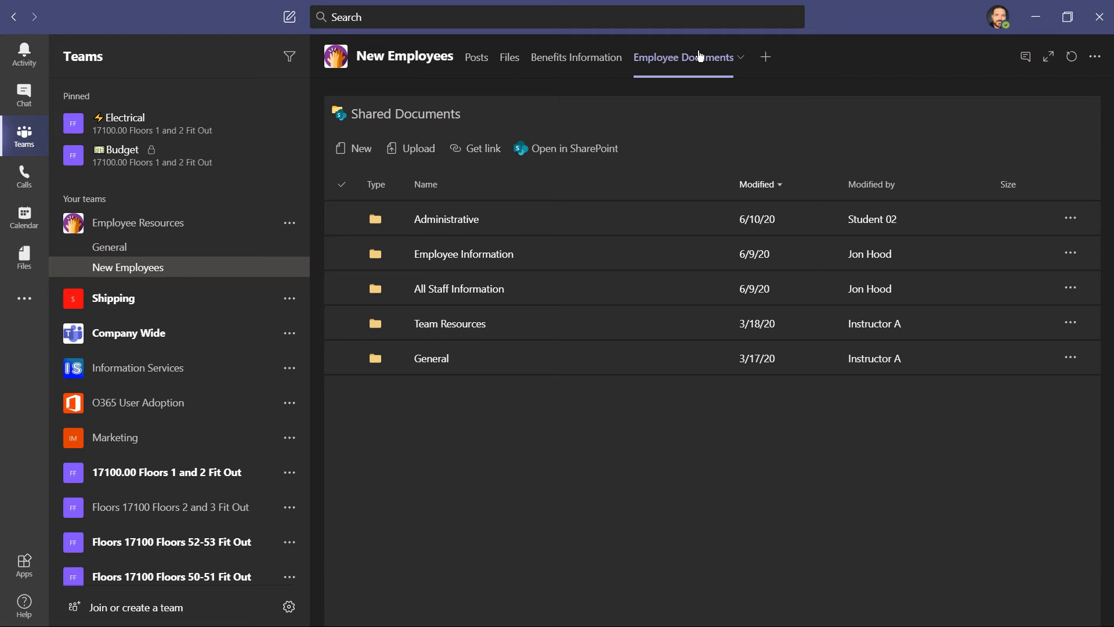
{"action": "mouse_move", "coordinate": [765, 58]}
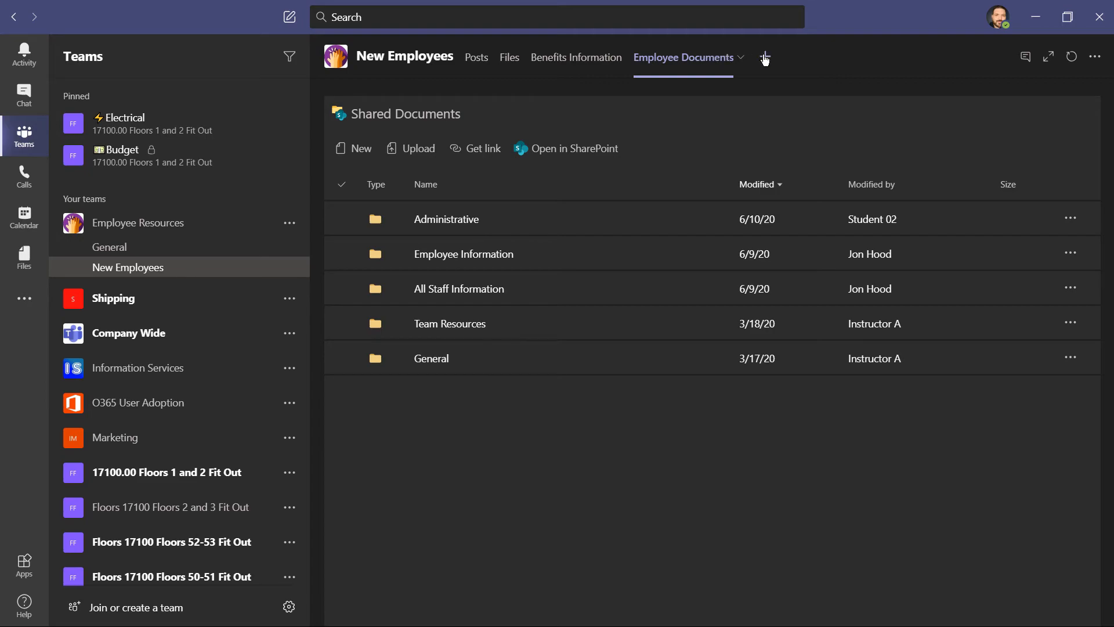
Step: Start a new Word tab named 'Employee Handbook'
{"action": "left_click", "coordinate": [765, 57]}
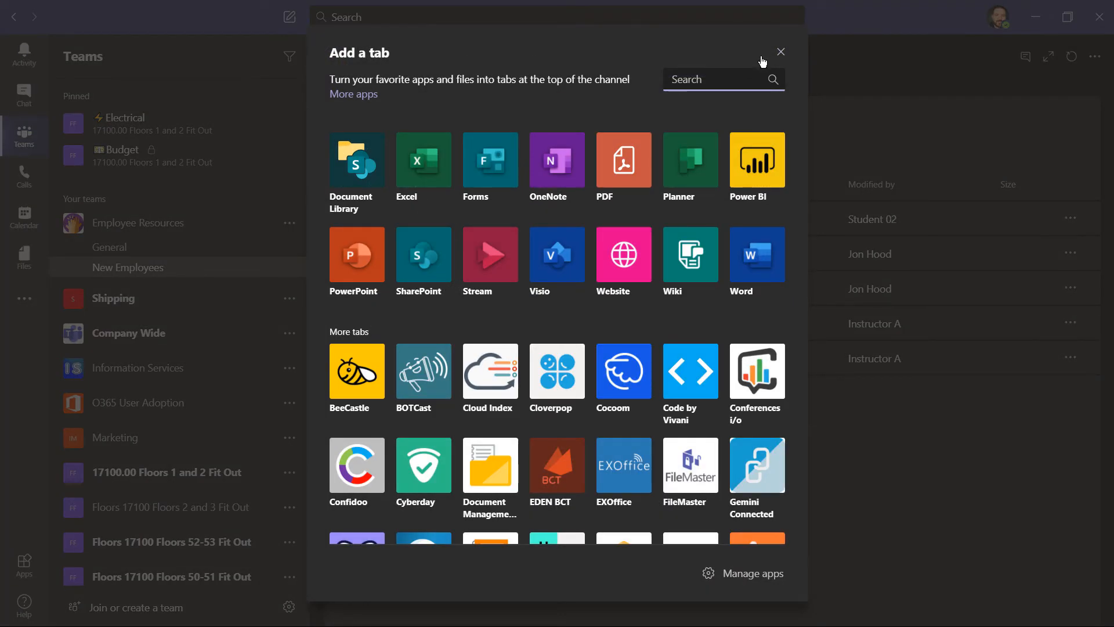
{"action": "left_click", "coordinate": [756, 254]}
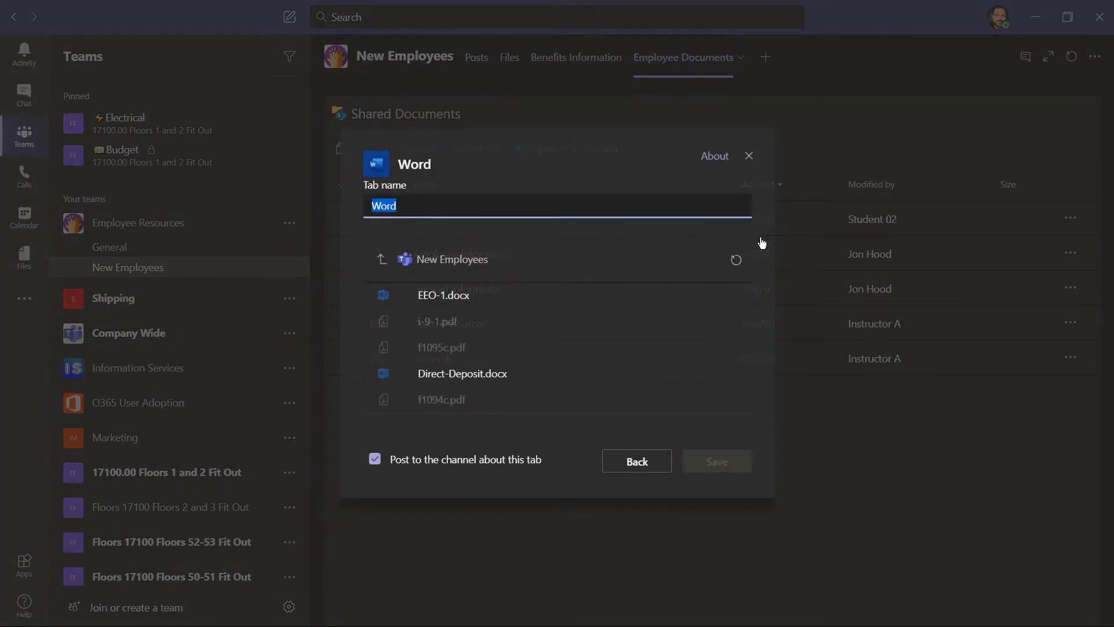
{"action": "type", "text": "Employee"}
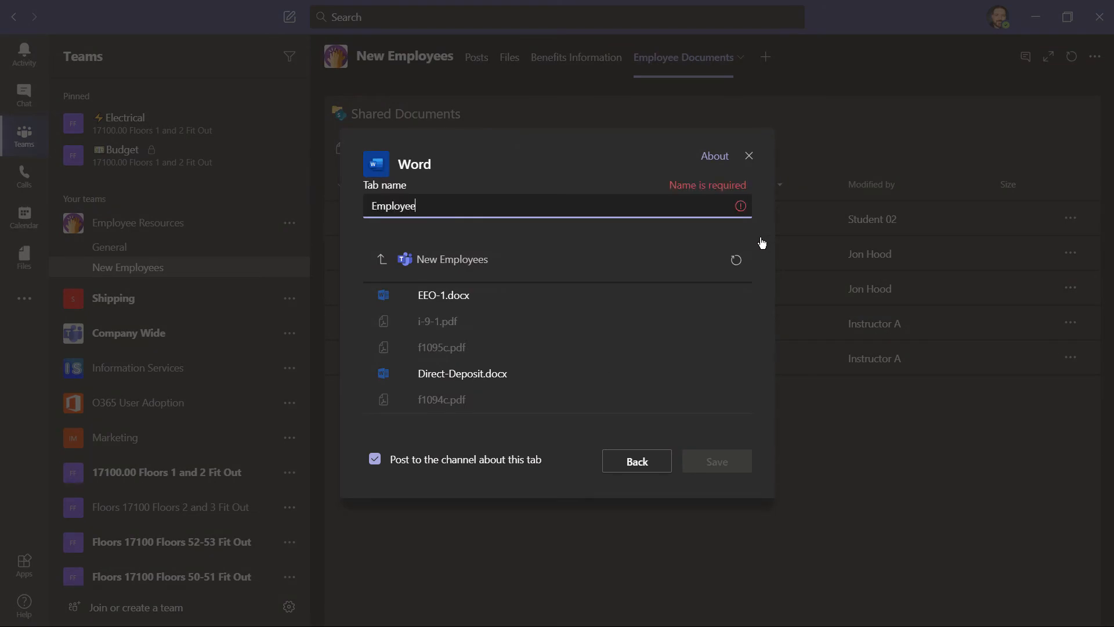
{"action": "type", "text": "Handbook"}
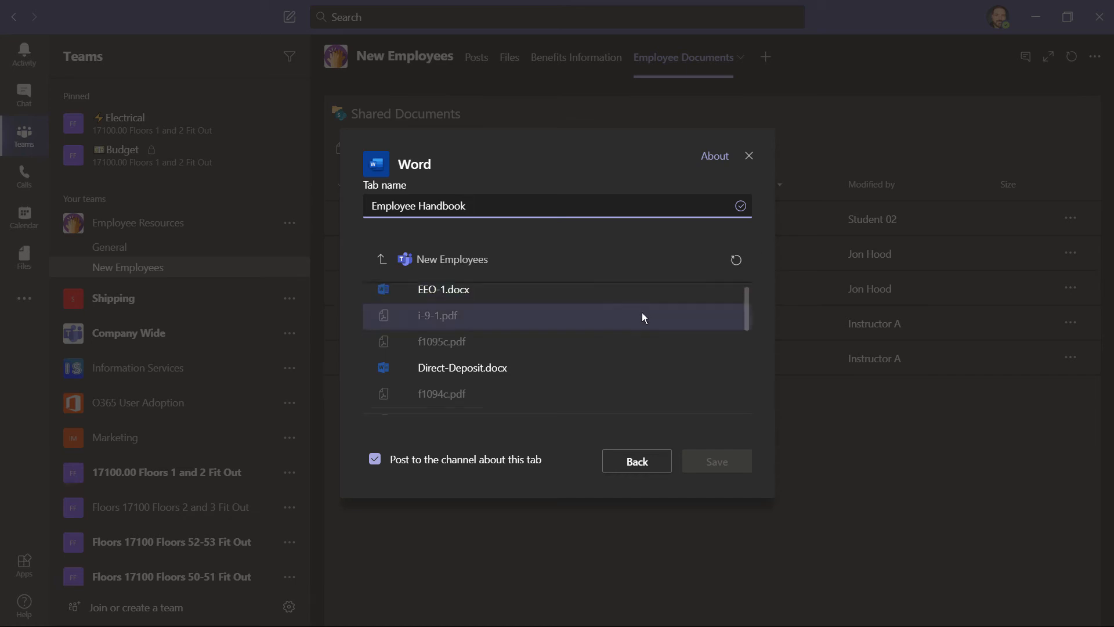
Step: Link the tab to Employee-Handbook.docx from Employee Resources files and save it
{"action": "scroll", "scroll_direction": "down", "scroll_amount": 3}
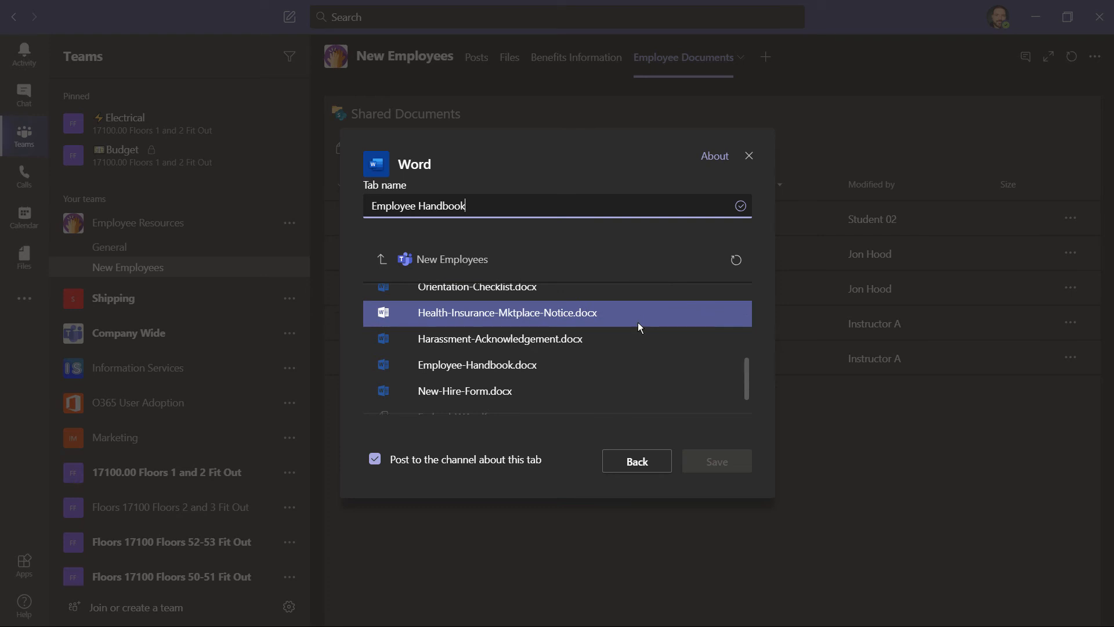
{"action": "left_click", "coordinate": [477, 364]}
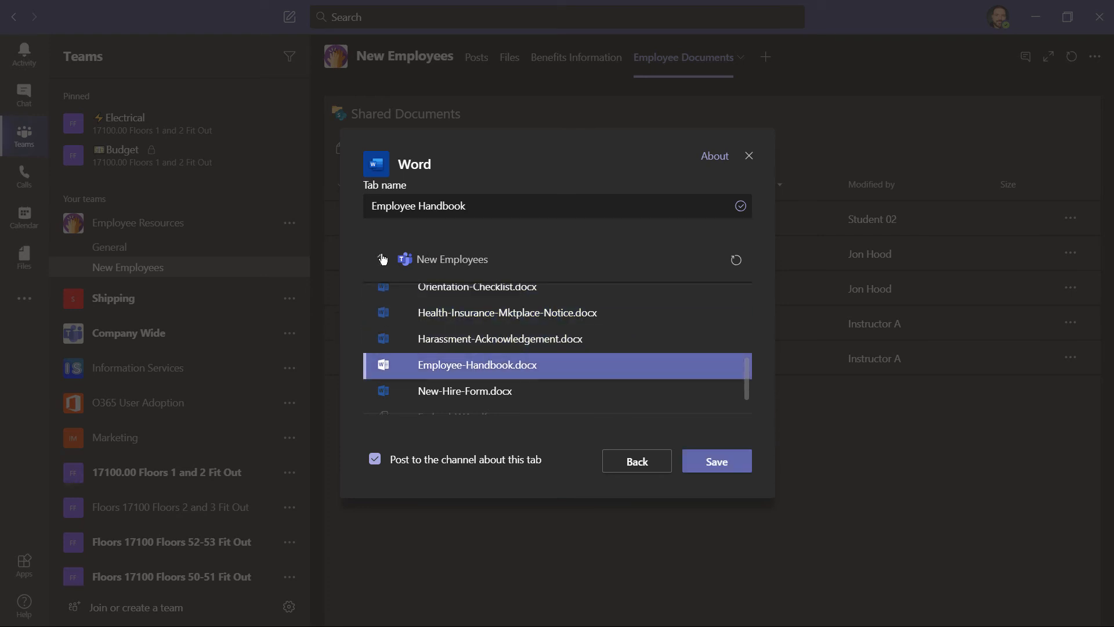
{"action": "left_click", "coordinate": [405, 259]}
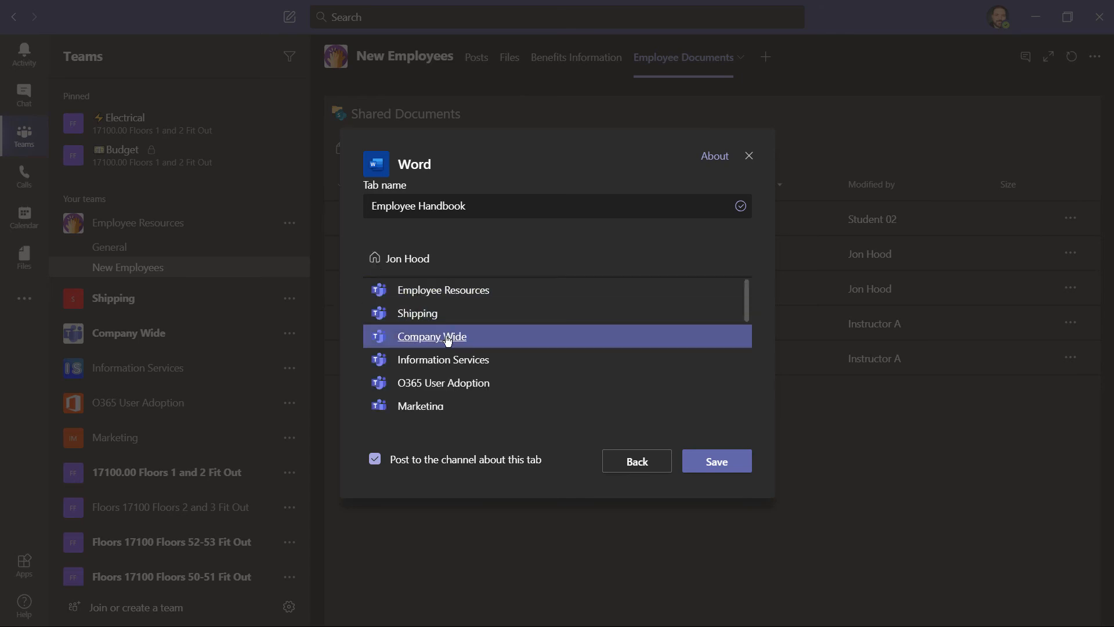
{"action": "left_click", "coordinate": [431, 336]}
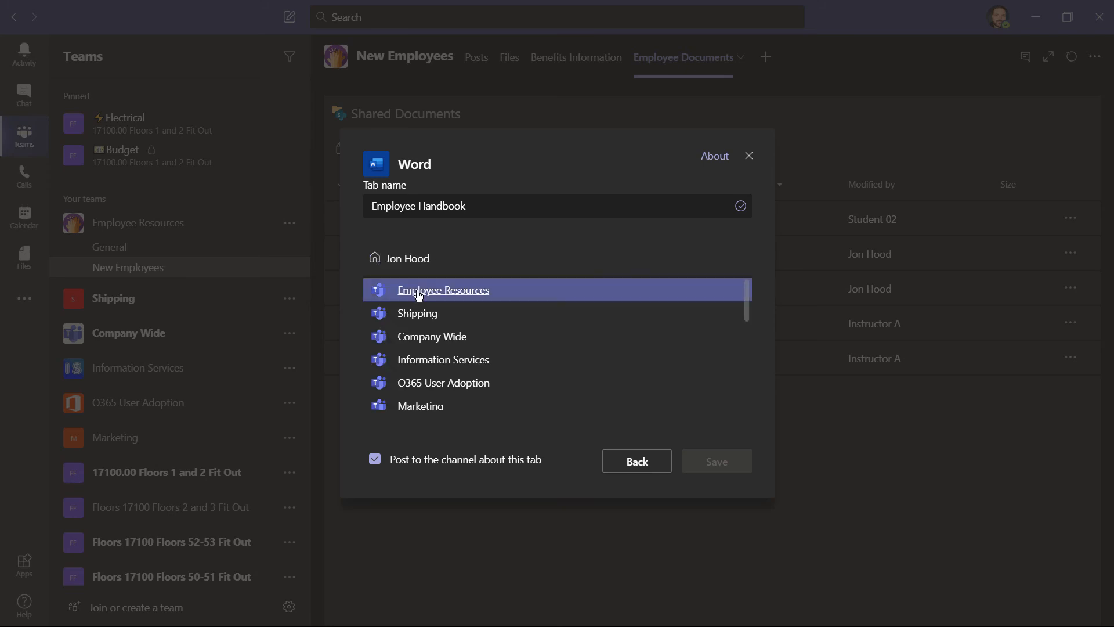
{"action": "left_click", "coordinate": [443, 289]}
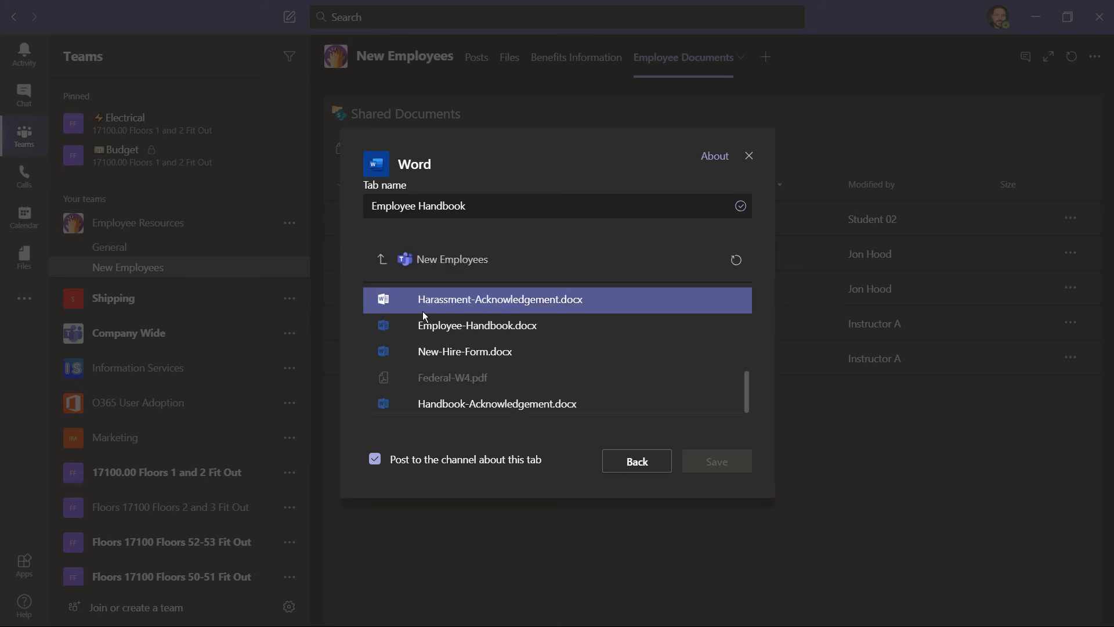
{"action": "left_click", "coordinate": [477, 325]}
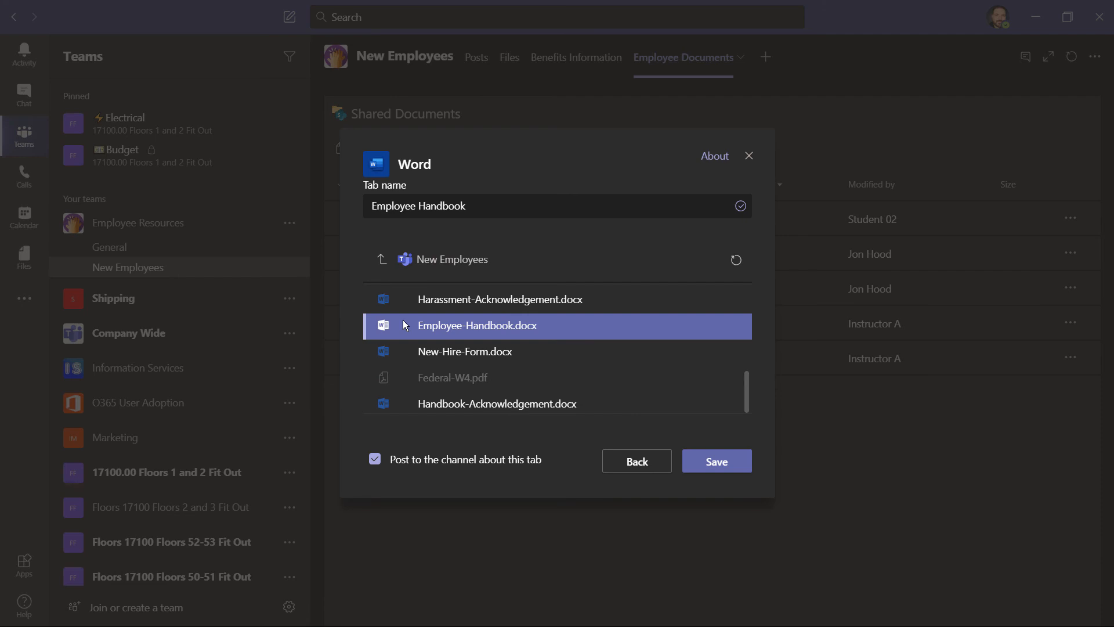
{"action": "left_click", "coordinate": [716, 460]}
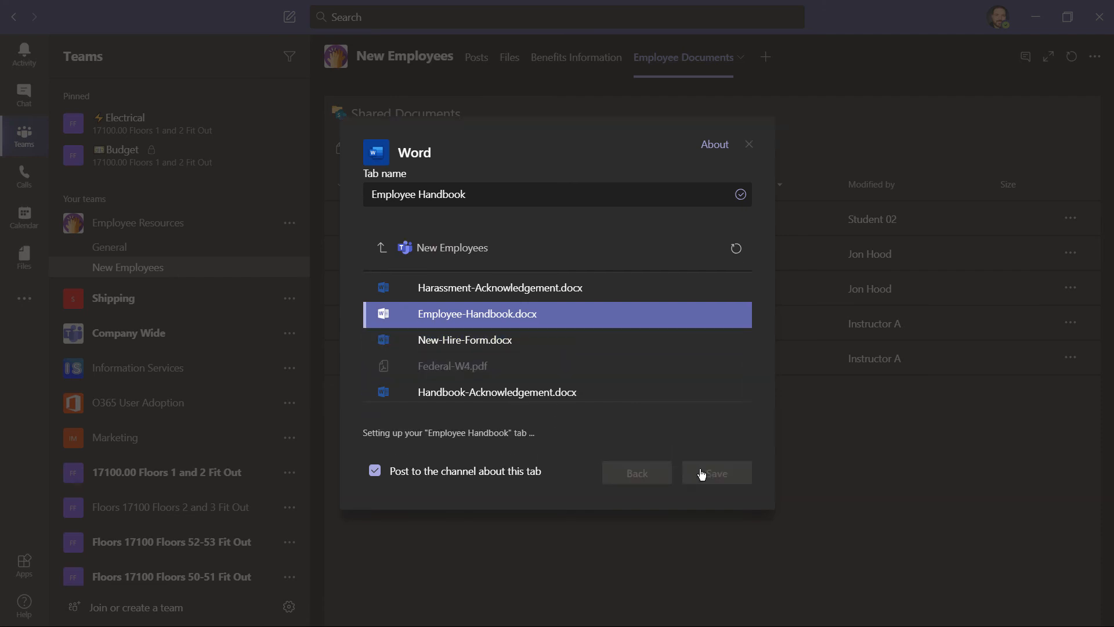
{"action": "left_click", "coordinate": [716, 472]}
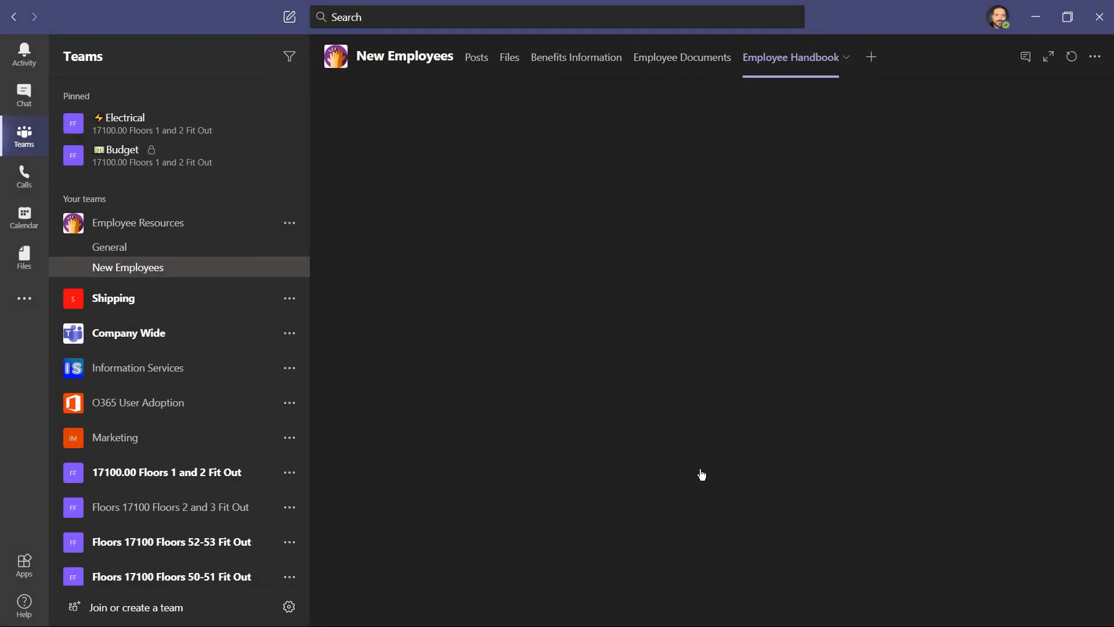
Step: Let the Employee Handbook document load, then view the channel's tab announcement posts
{"action": "left_click", "coordinate": [789, 58]}
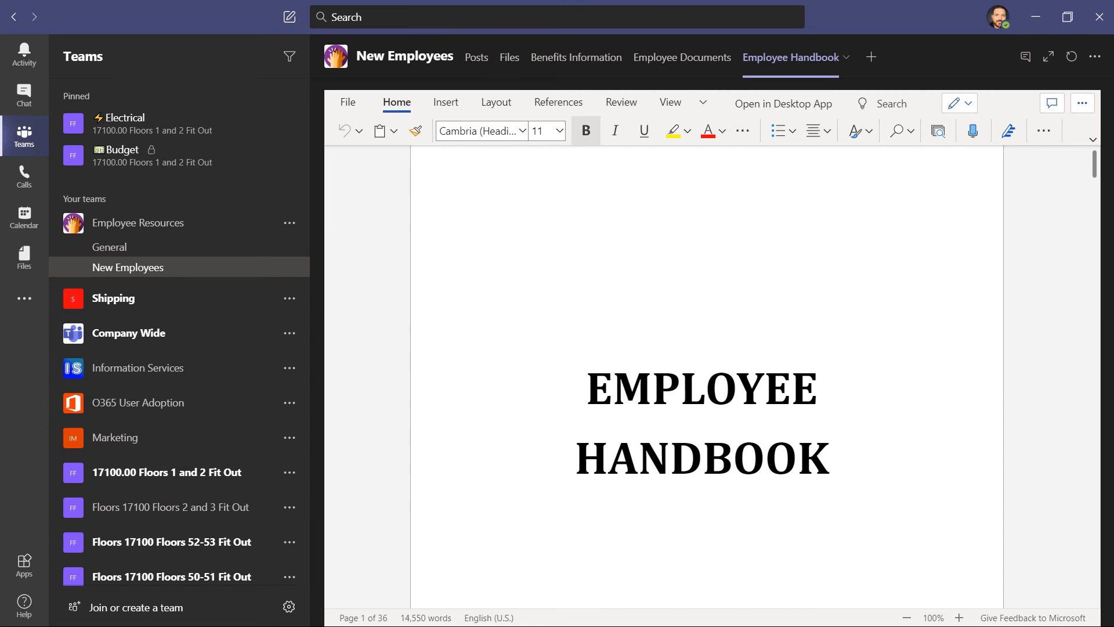
{"action": "left_click", "coordinate": [476, 57]}
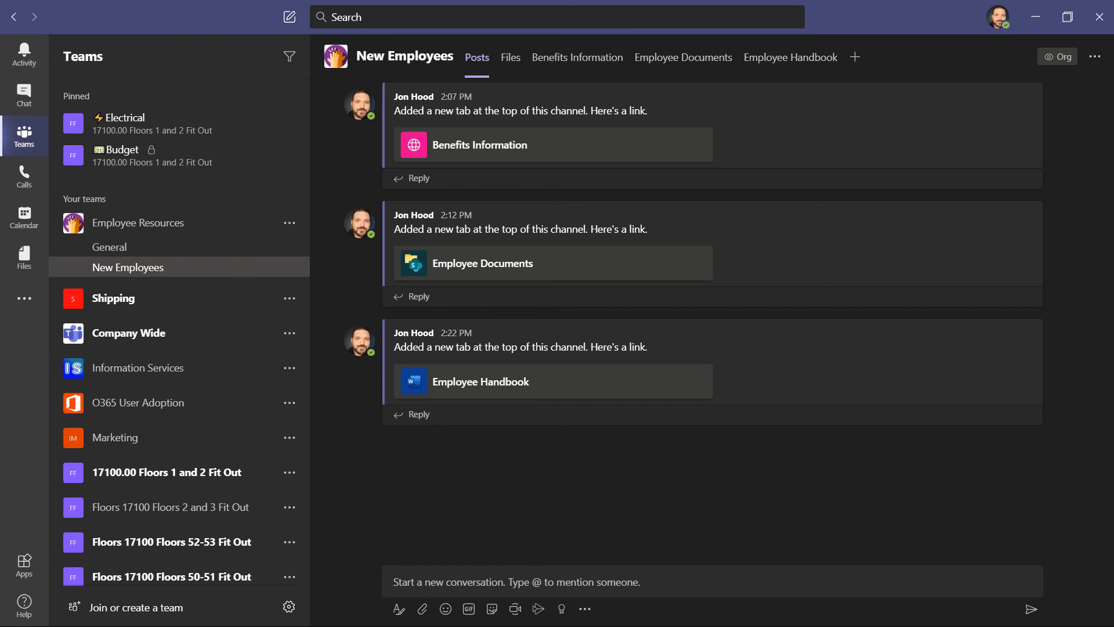
{"action": "left_click", "coordinate": [577, 57]}
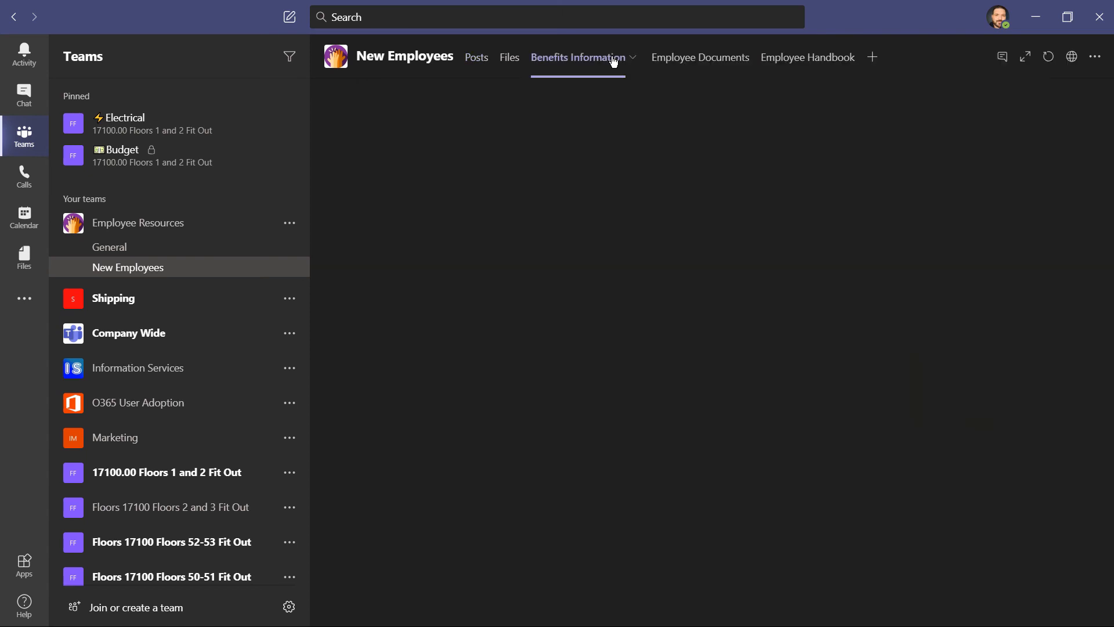
{"action": "left_click", "coordinate": [578, 57]}
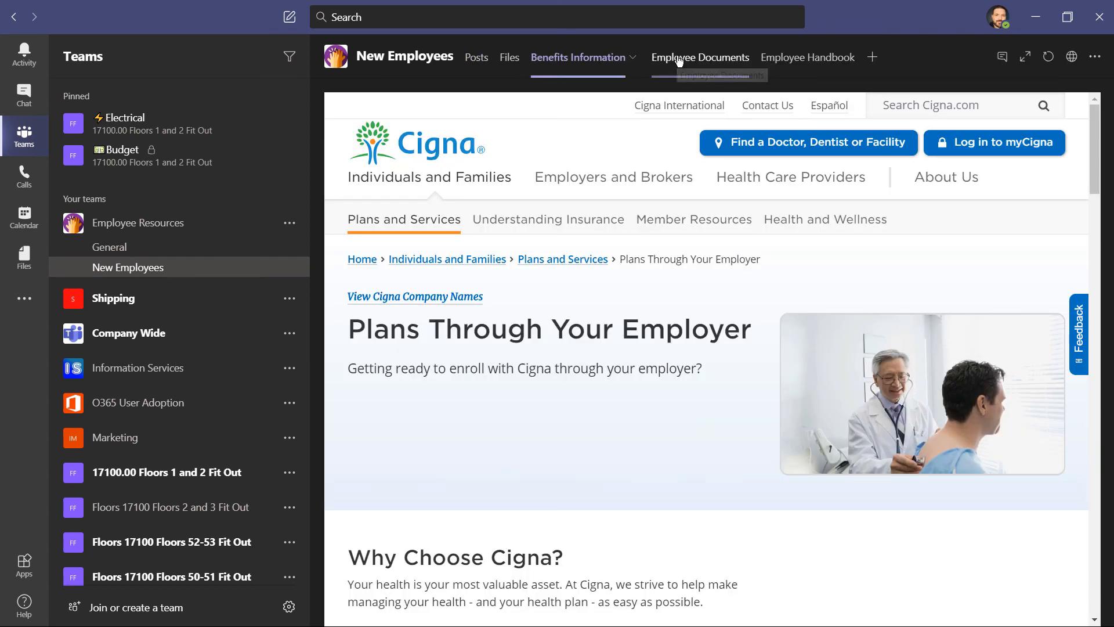
{"action": "left_click", "coordinate": [683, 57]}
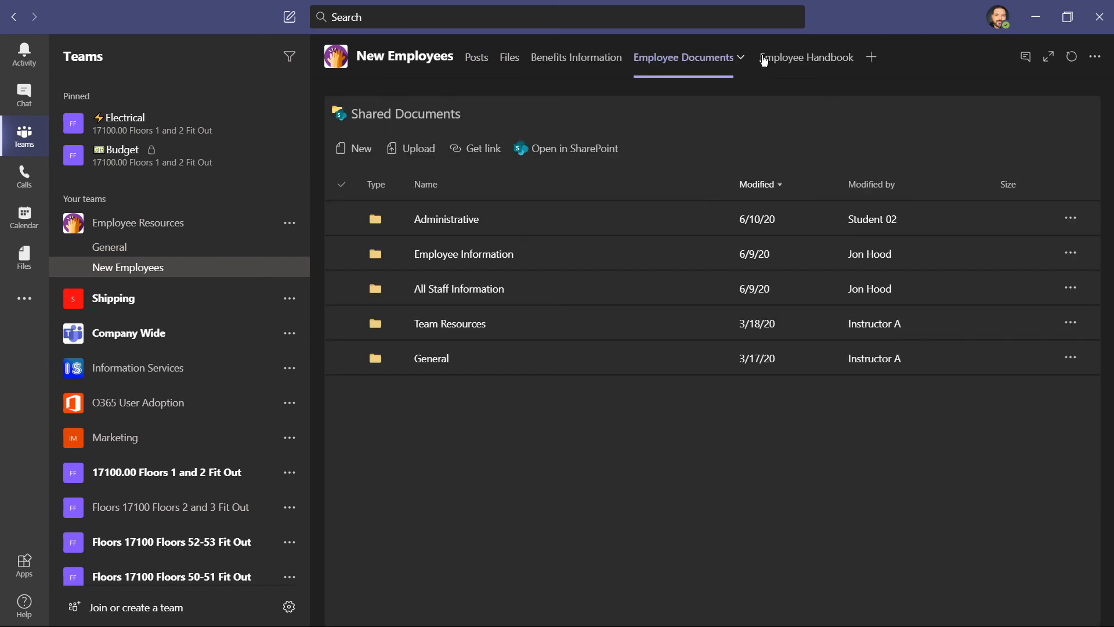
{"action": "left_click", "coordinate": [807, 58]}
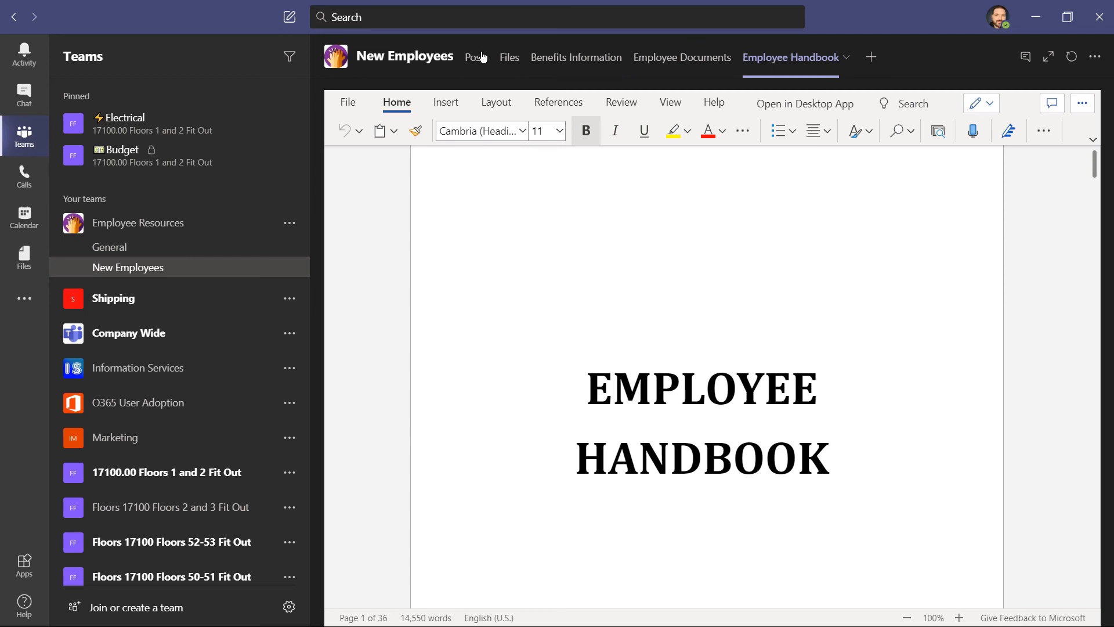
{"action": "left_click", "coordinate": [476, 57]}
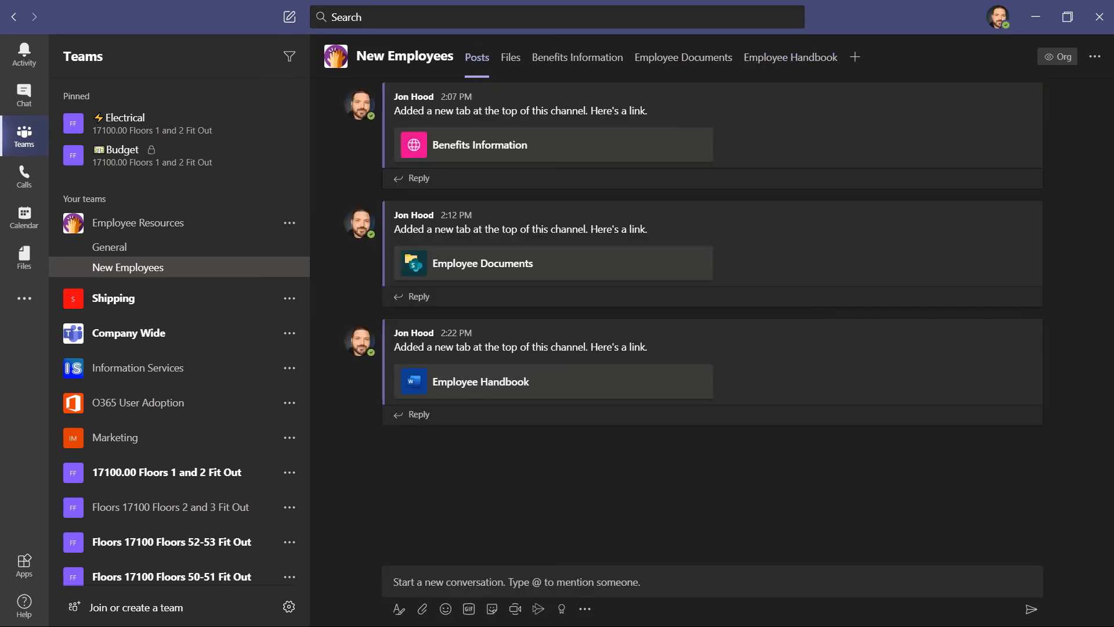